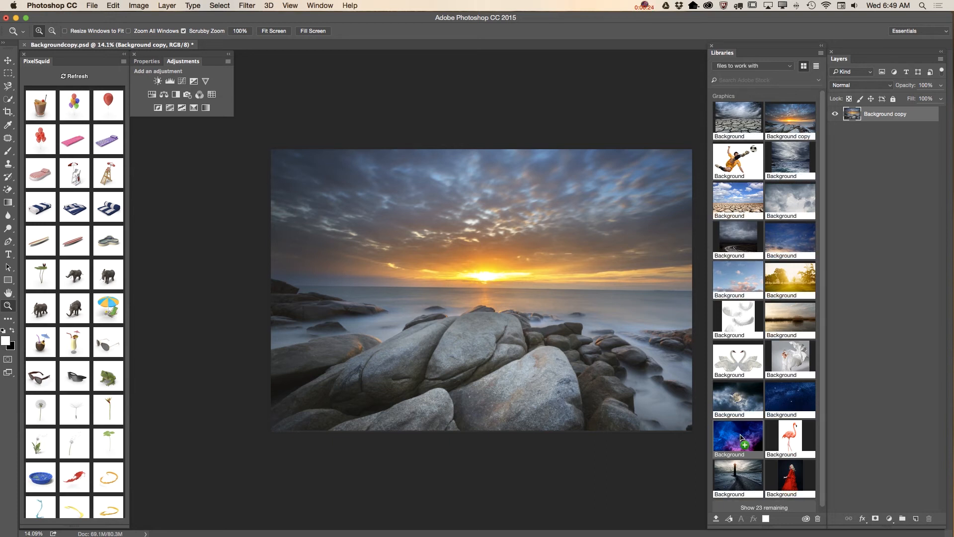
mouse_move(360, 232)
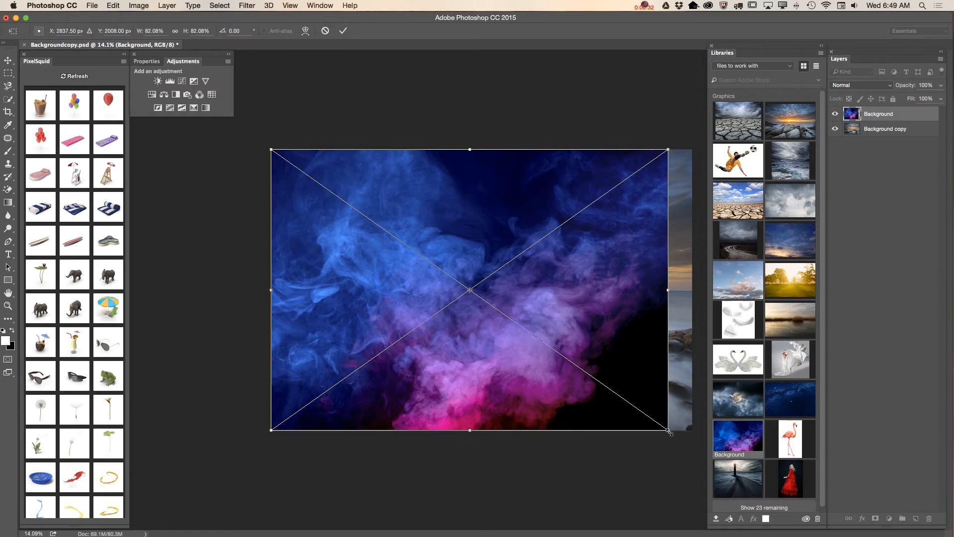
Step: Stretch the smoke graphic's transform box so it covers the whole canvas
drag(668, 432, 699, 458)
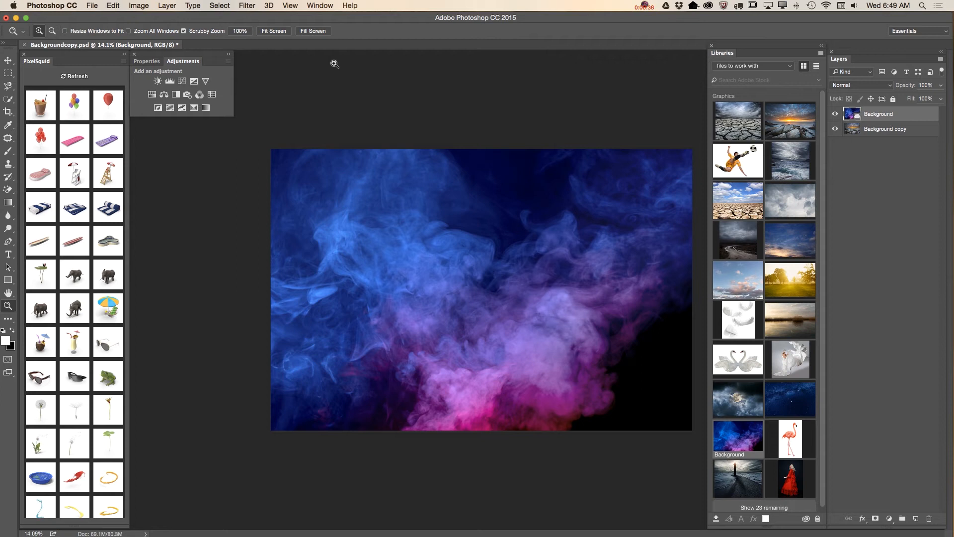
mouse_move(611, 46)
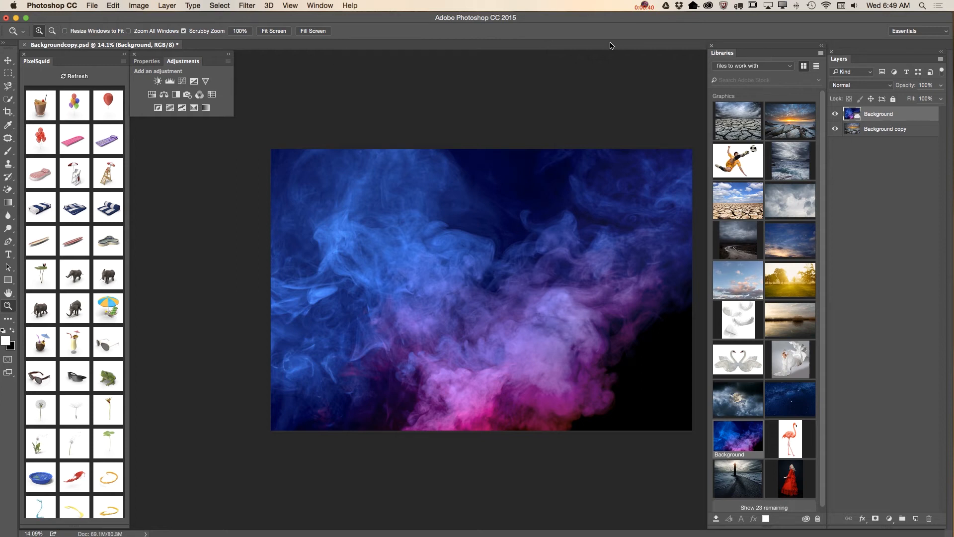
Step: Try Darken, Multiply and Color Burn blending on the smoke layer
click(857, 85)
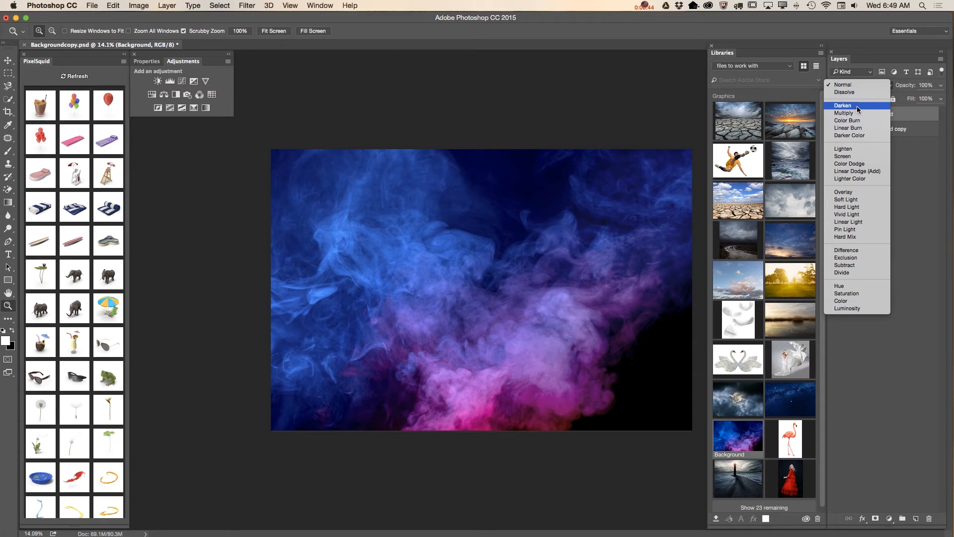
click(843, 105)
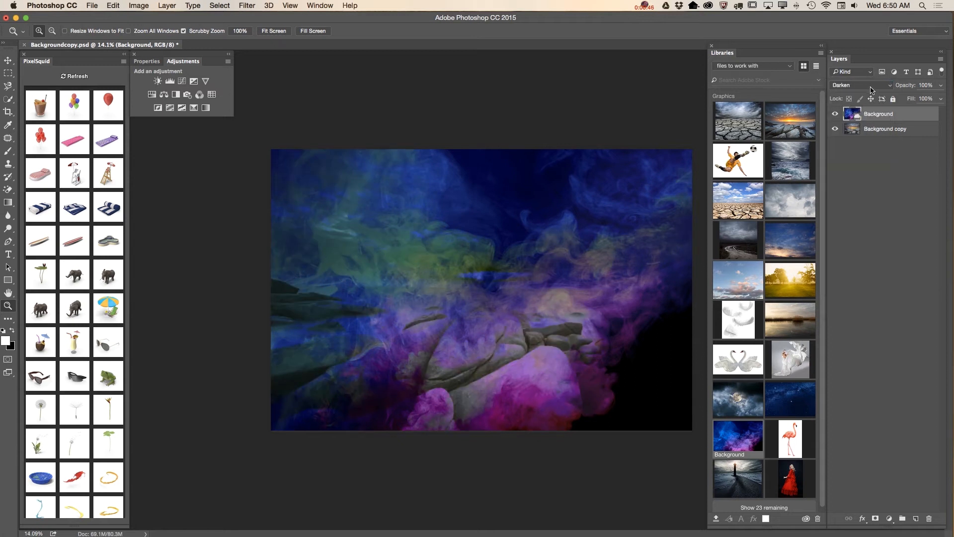
click(859, 85)
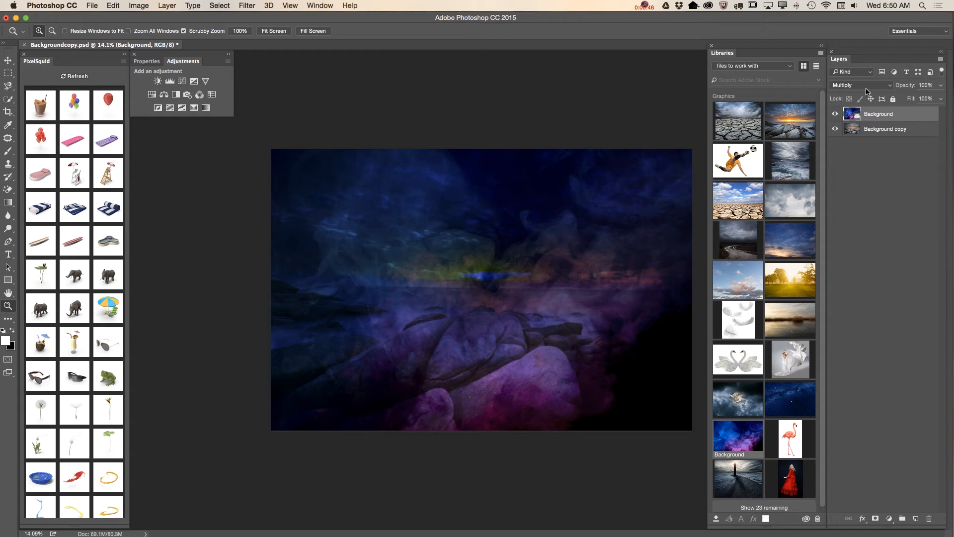
click(859, 85)
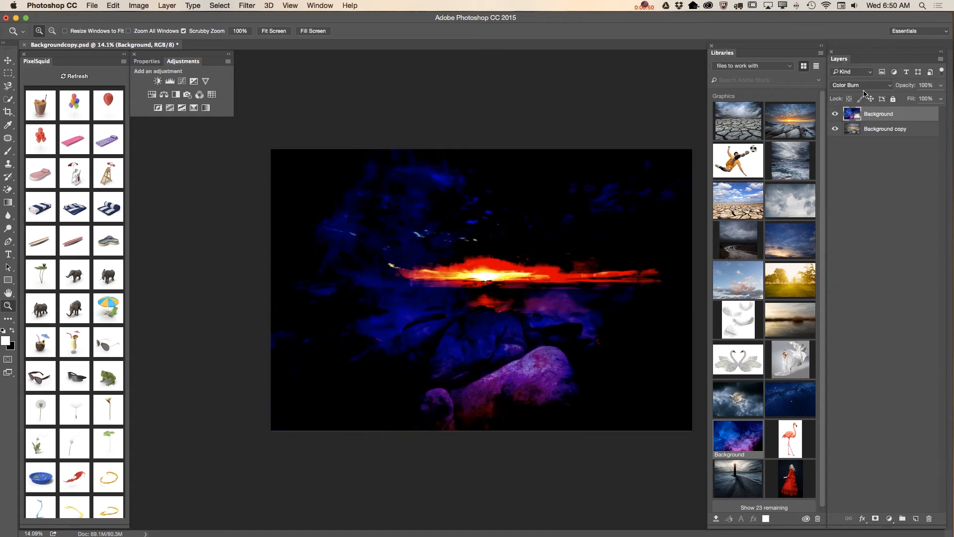
Step: Try Lighten, Screen and Color Dodge before settling the smoke layer on Overlay
click(857, 85)
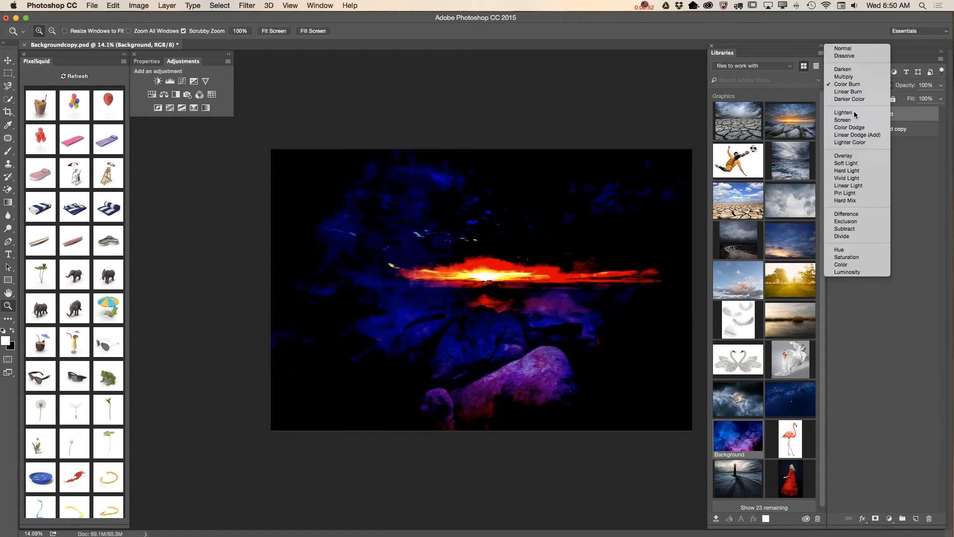
click(845, 84)
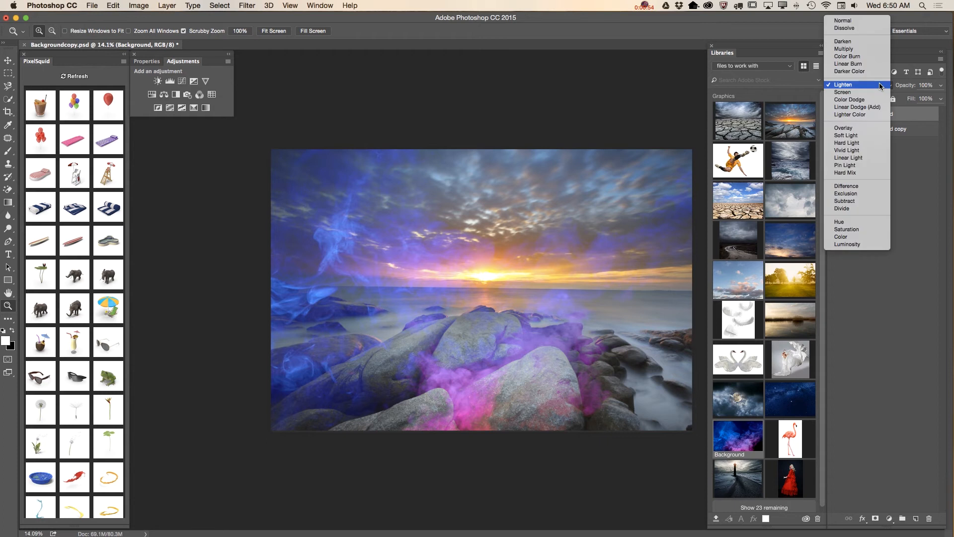
click(844, 92)
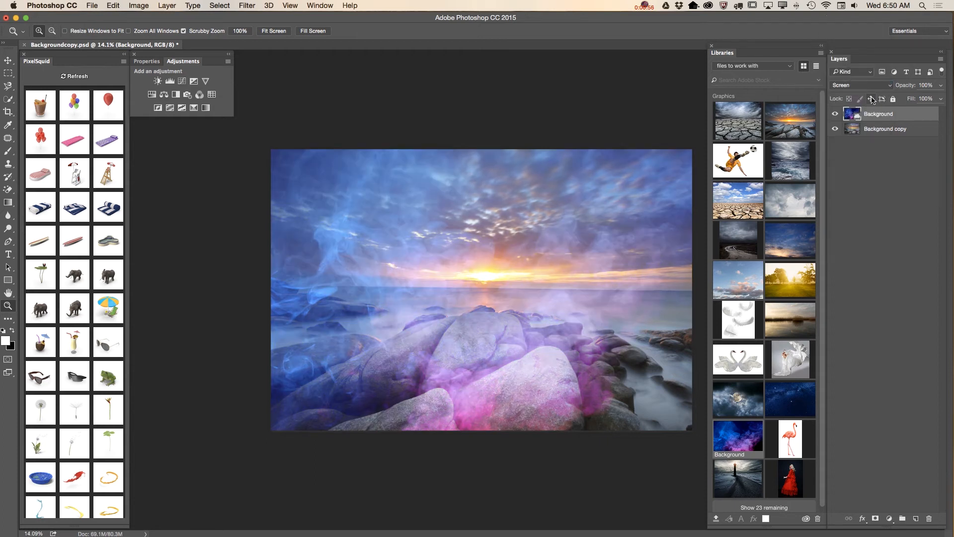
click(860, 84)
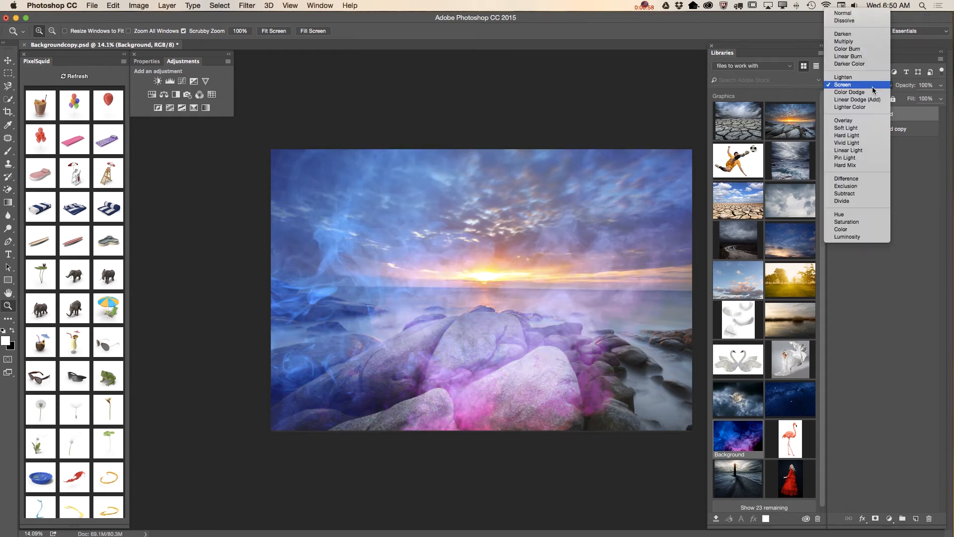
click(850, 92)
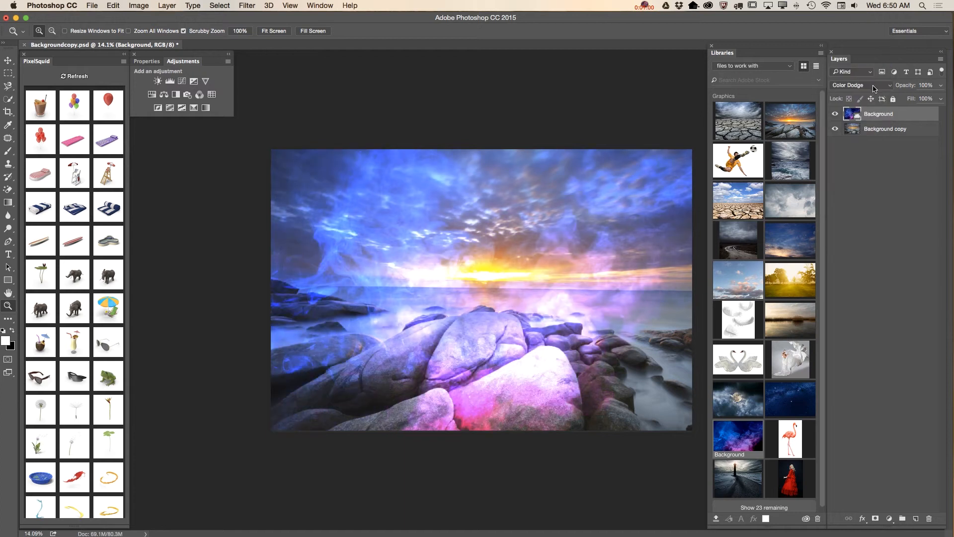
click(860, 85)
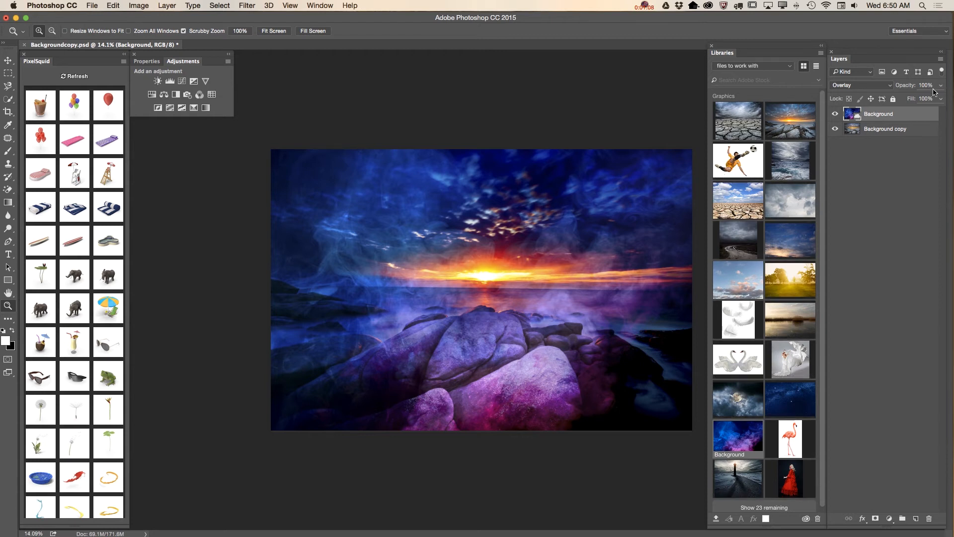
Step: Lower the Overlay smoke layer's opacity to about 67%
drag(937, 89, 919, 89)
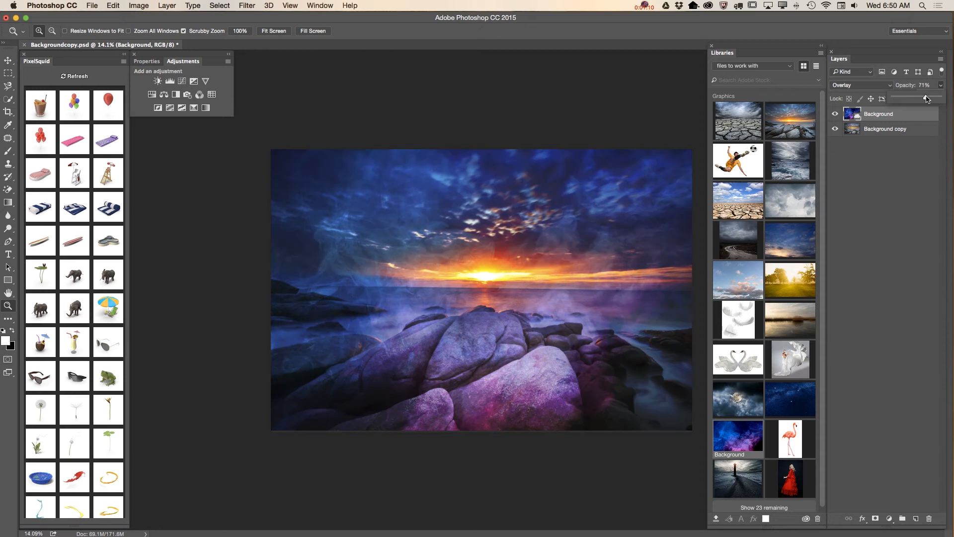
drag(928, 98, 923, 98)
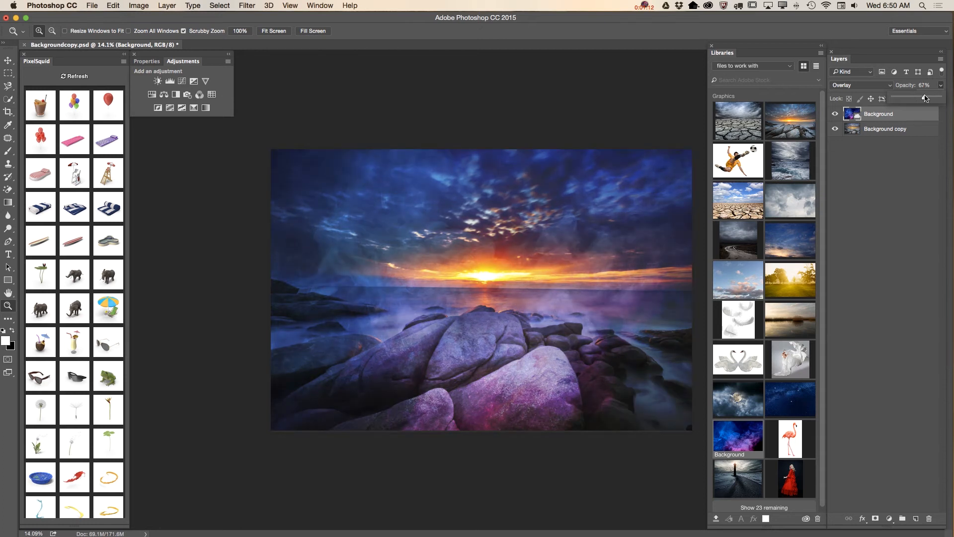
drag(924, 97, 929, 97)
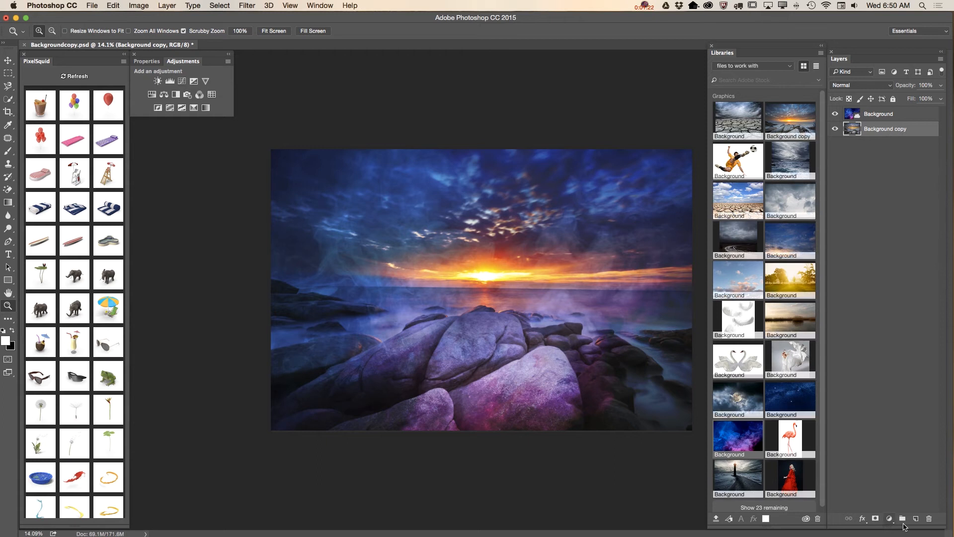
Step: Add a new empty layer above the seascape copy and head to the Filter menu for Render > Tree
click(915, 519)
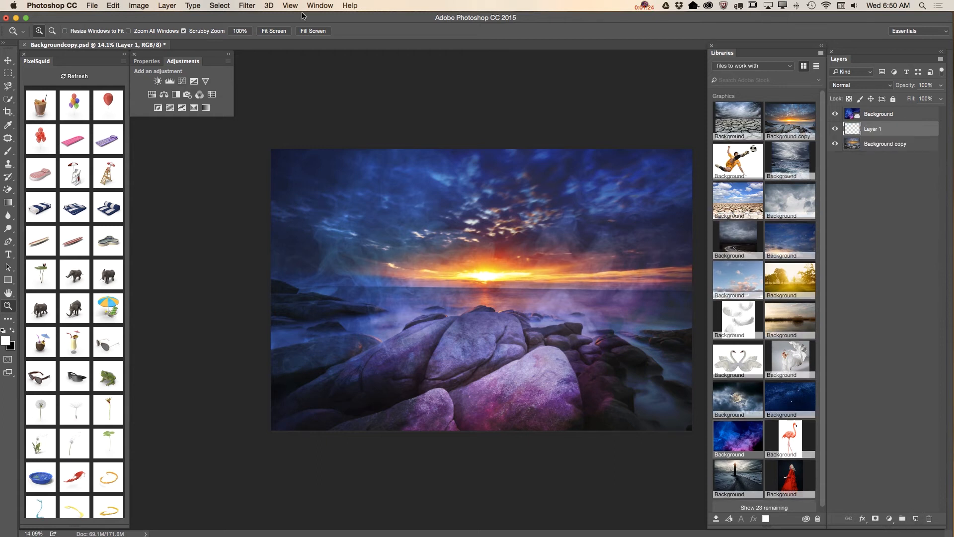
click(247, 5)
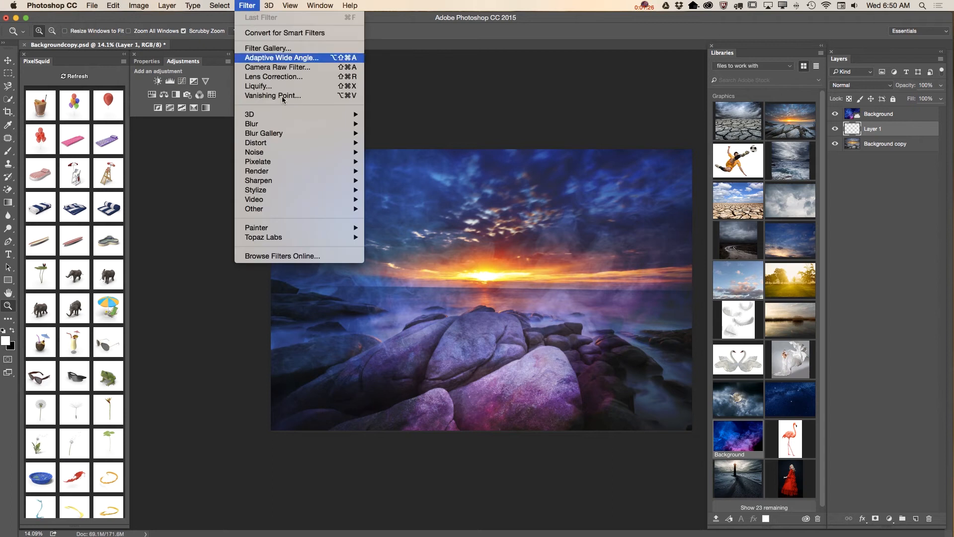
mouse_move(256, 171)
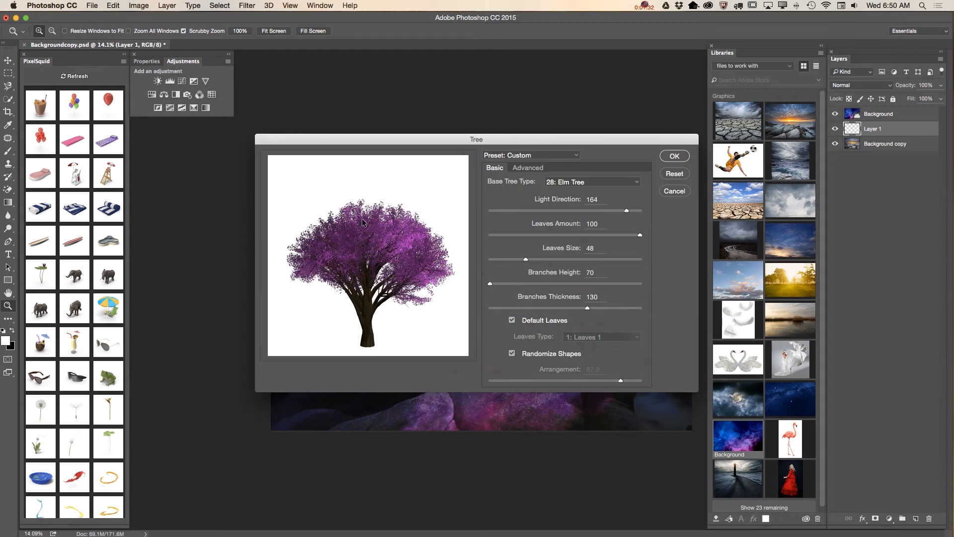
mouse_move(419, 149)
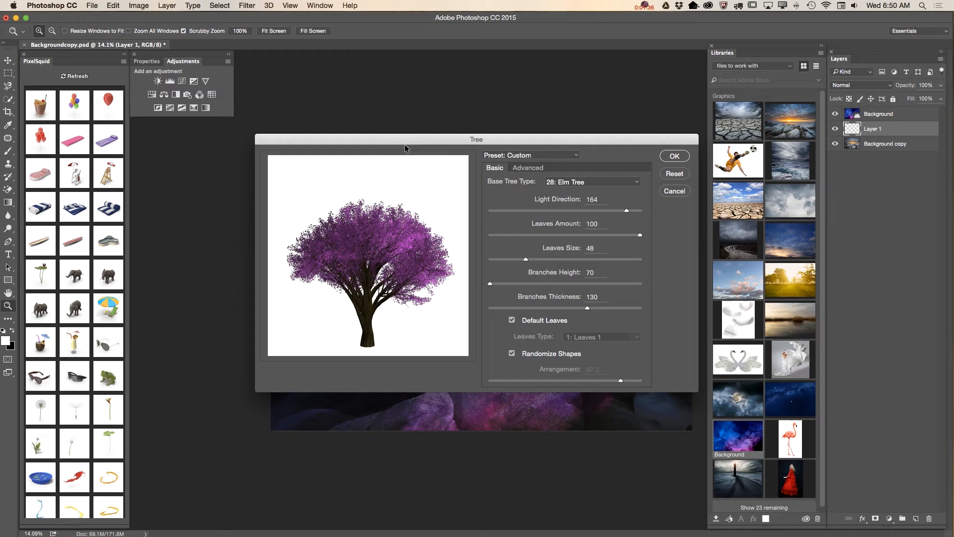
mouse_move(382, 142)
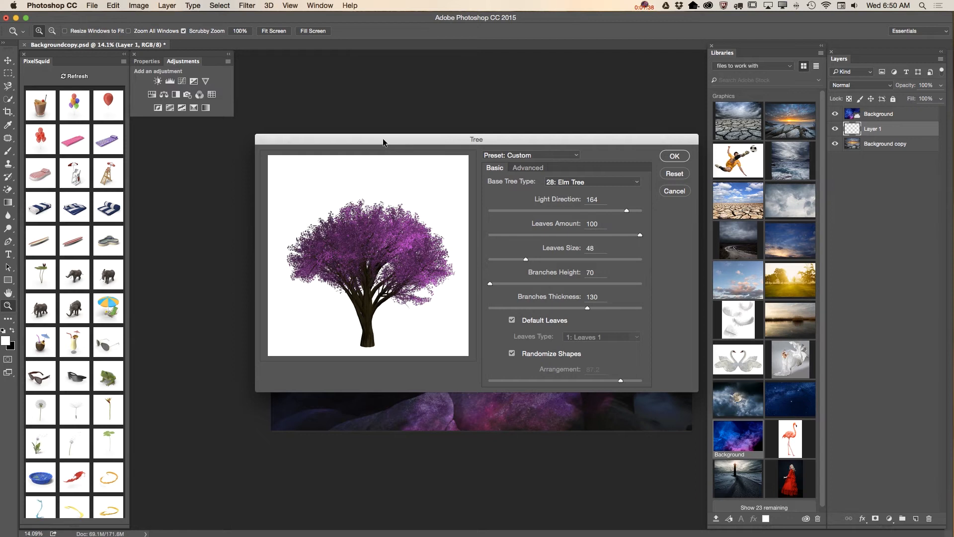
mouse_move(392, 147)
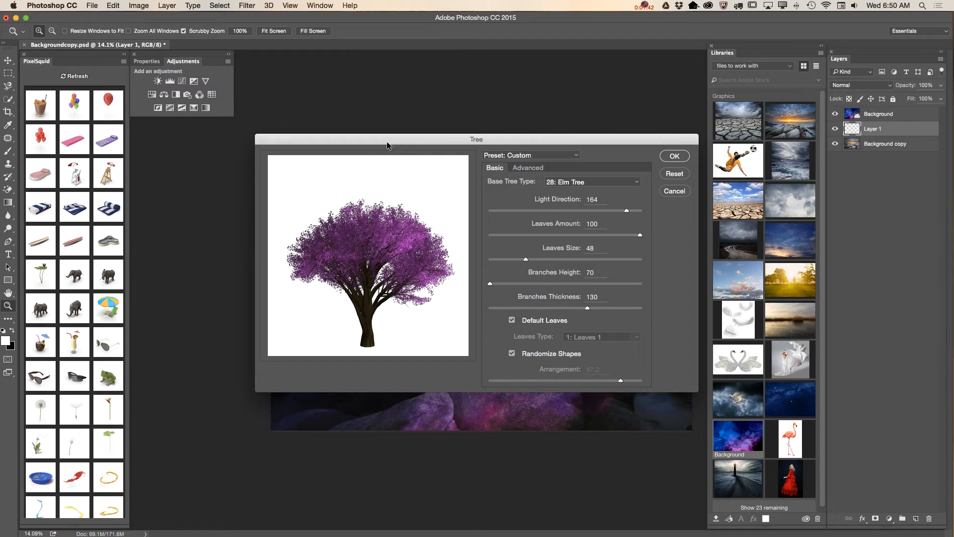
mouse_move(374, 151)
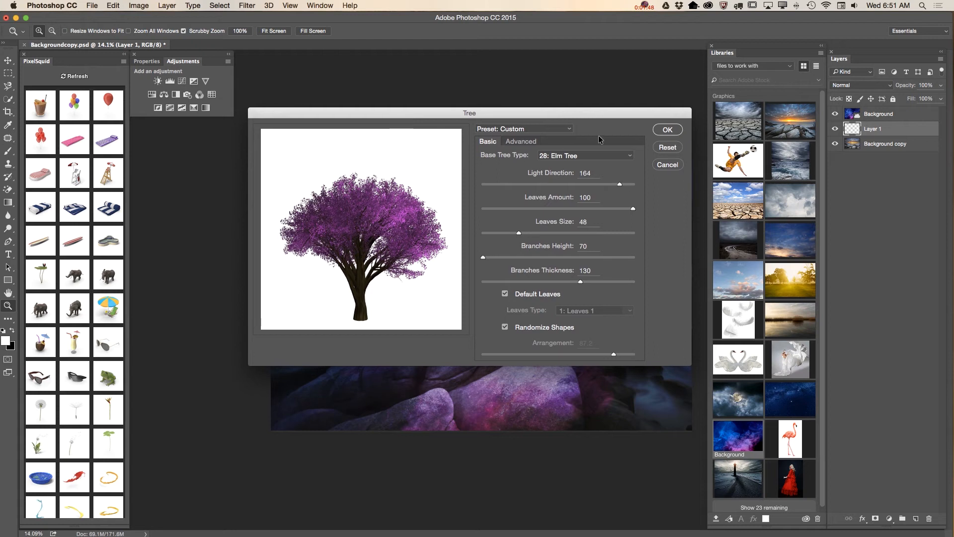
Step: Switch the base tree type to Ficus Microcarpa and set light direction to 169
click(584, 155)
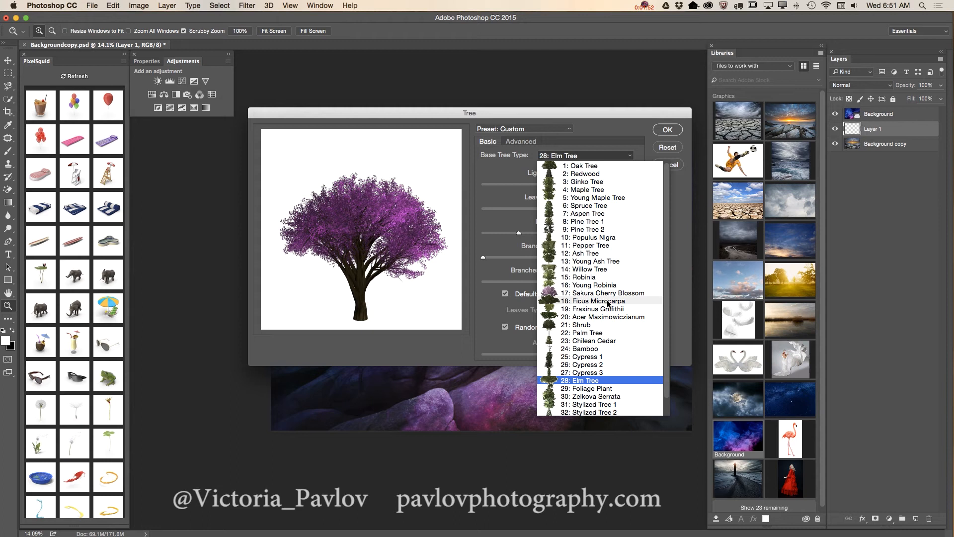
click(597, 300)
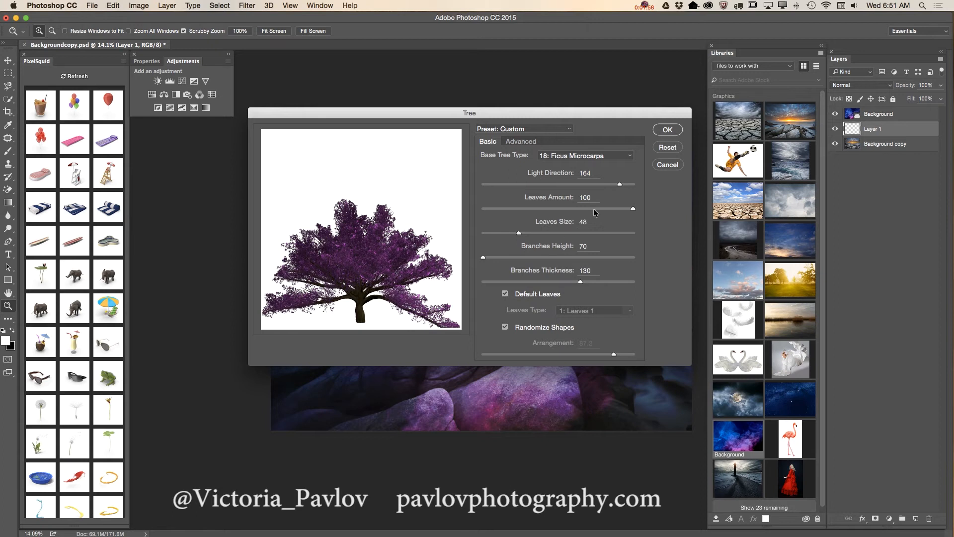
drag(619, 185, 608, 185)
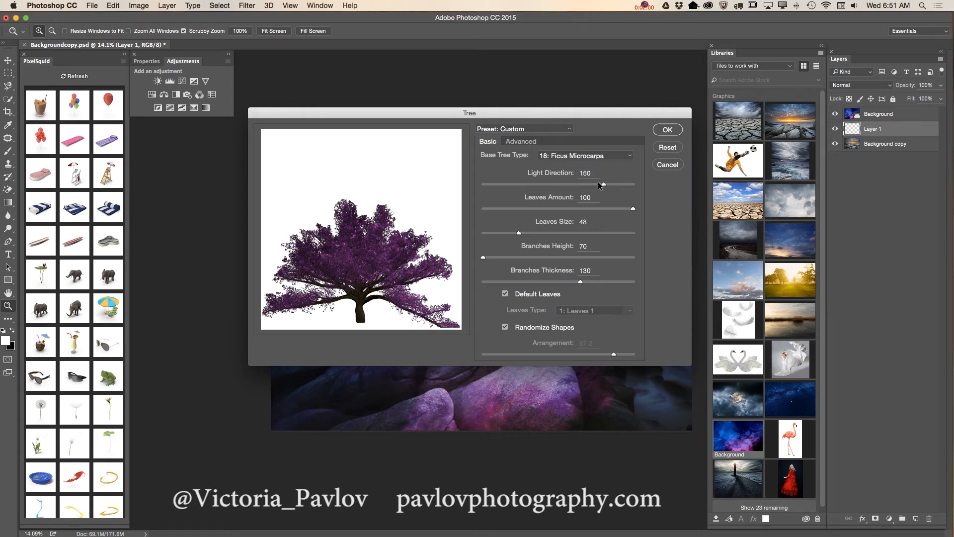
drag(618, 183, 563, 183)
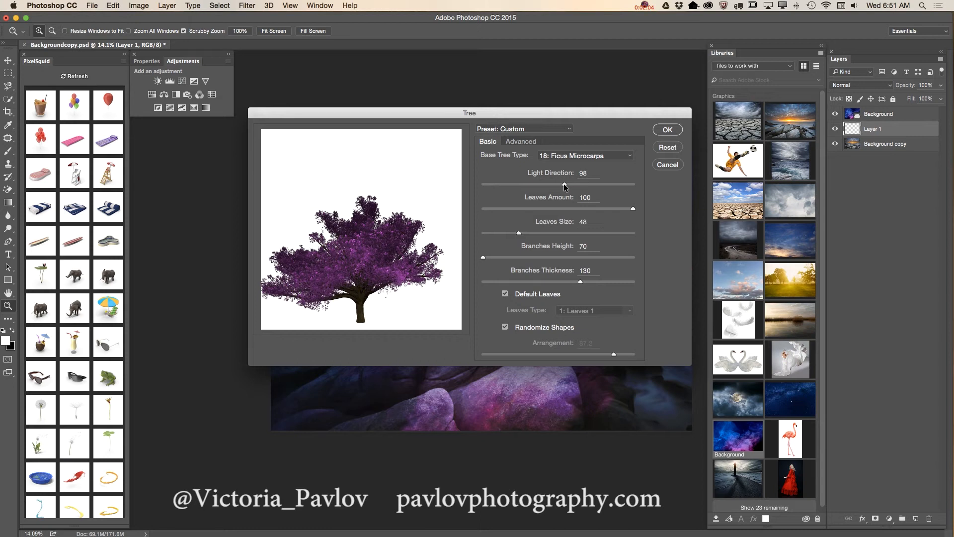
drag(563, 185, 622, 185)
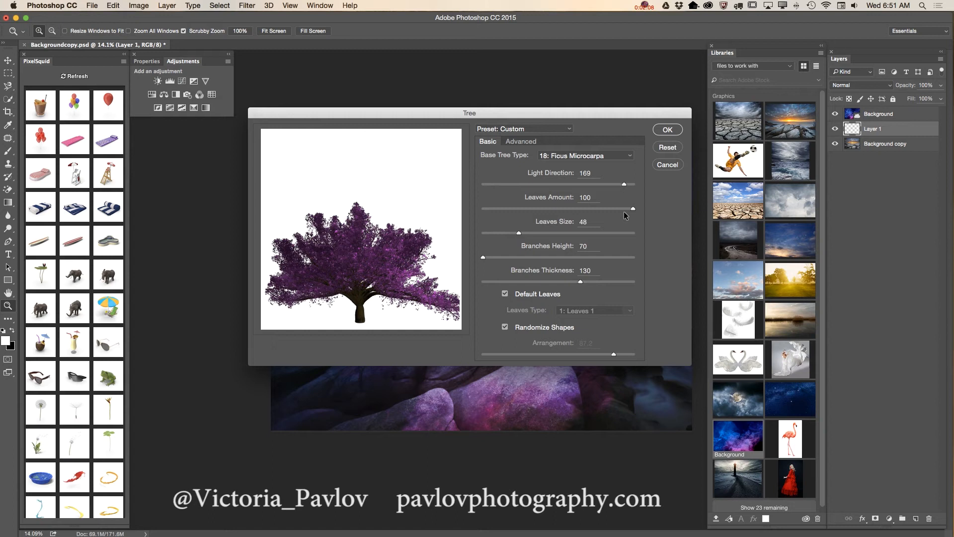
Step: Set Leaves Amount 100, Leaves Size 60, Branches Height 76, Branches Thickness 107
drag(632, 208, 483, 208)
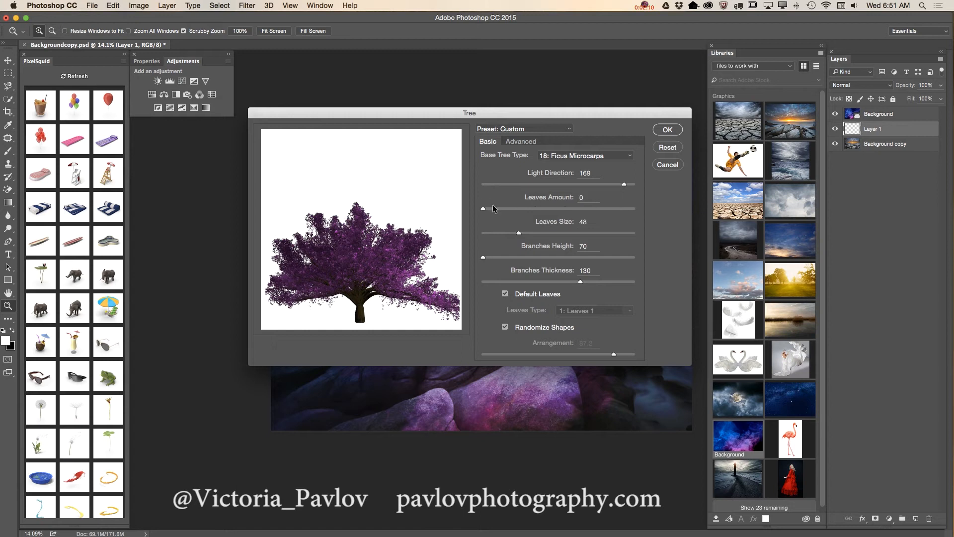
drag(483, 208, 624, 208)
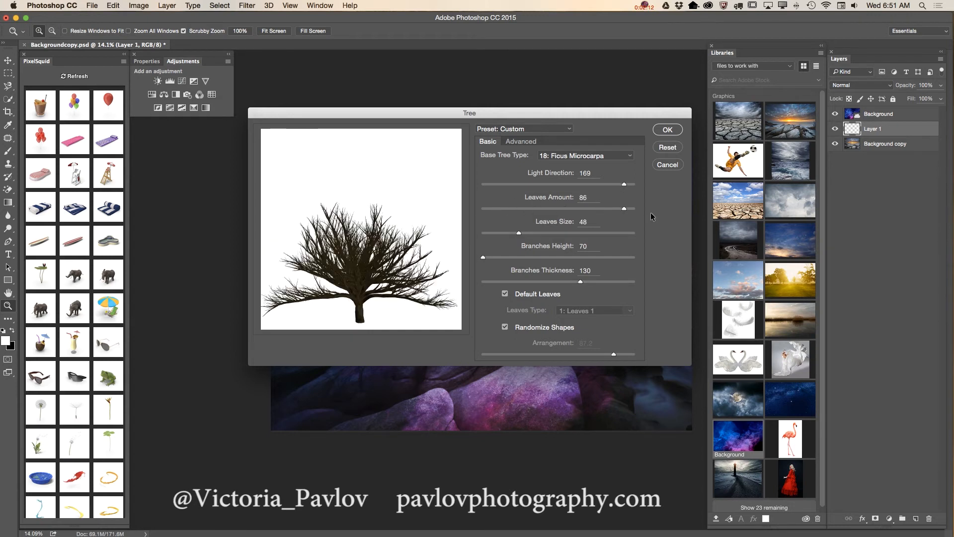
drag(623, 208, 633, 207)
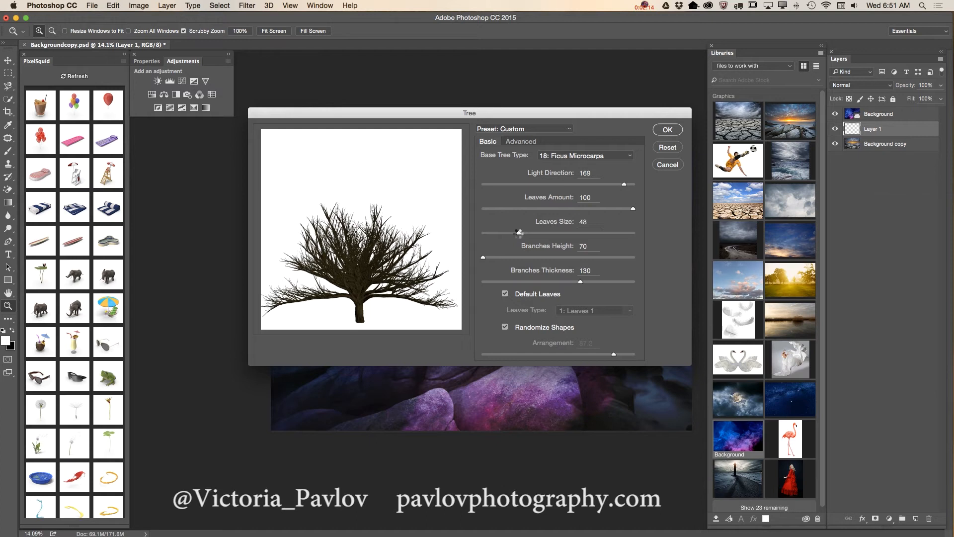
drag(520, 232, 550, 233)
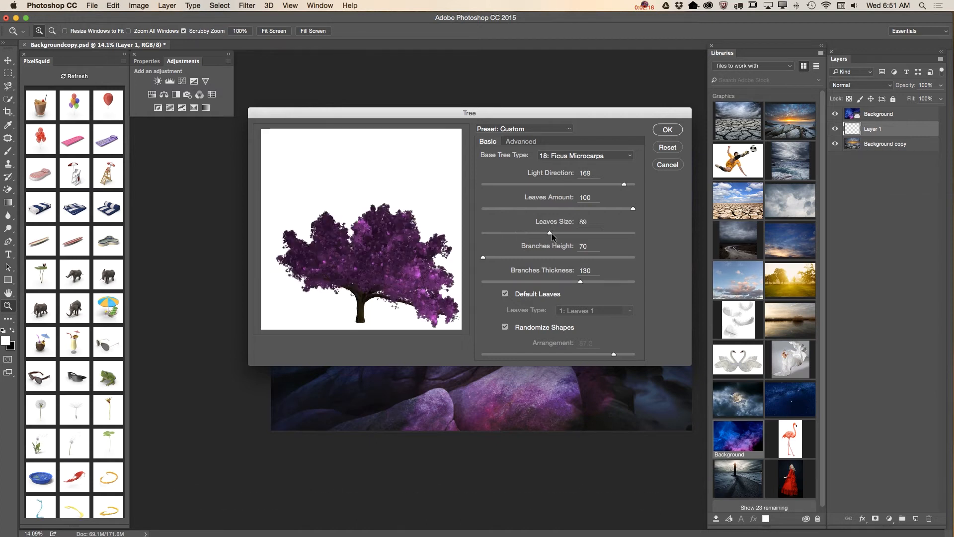
drag(551, 232, 526, 232)
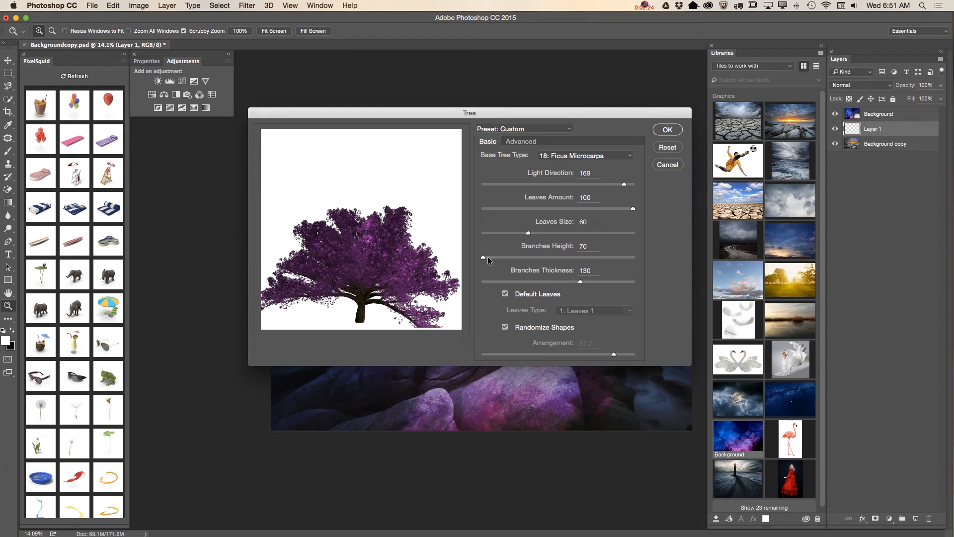
drag(483, 259, 485, 258)
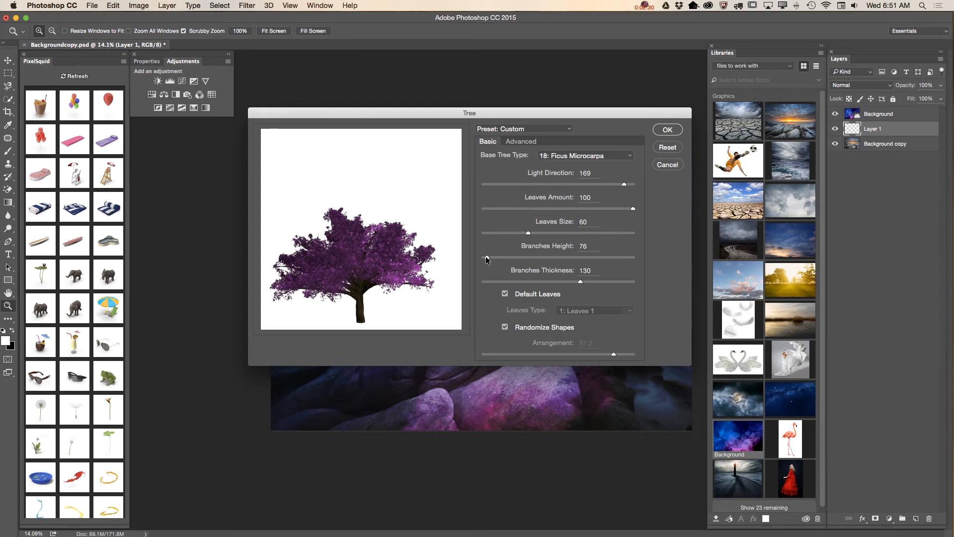
drag(486, 259, 493, 259)
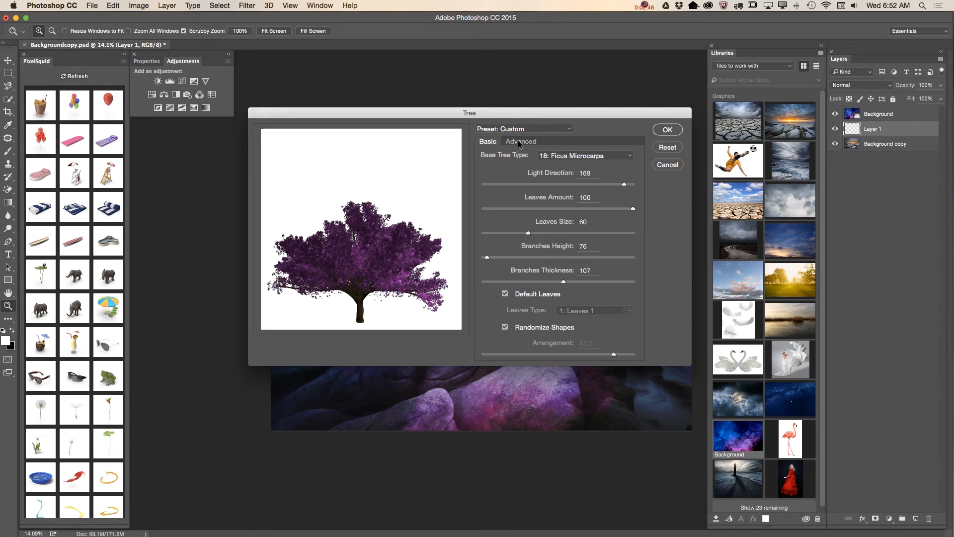
Step: In the Advanced settings, pick a more violet custom leaf colour
click(520, 141)
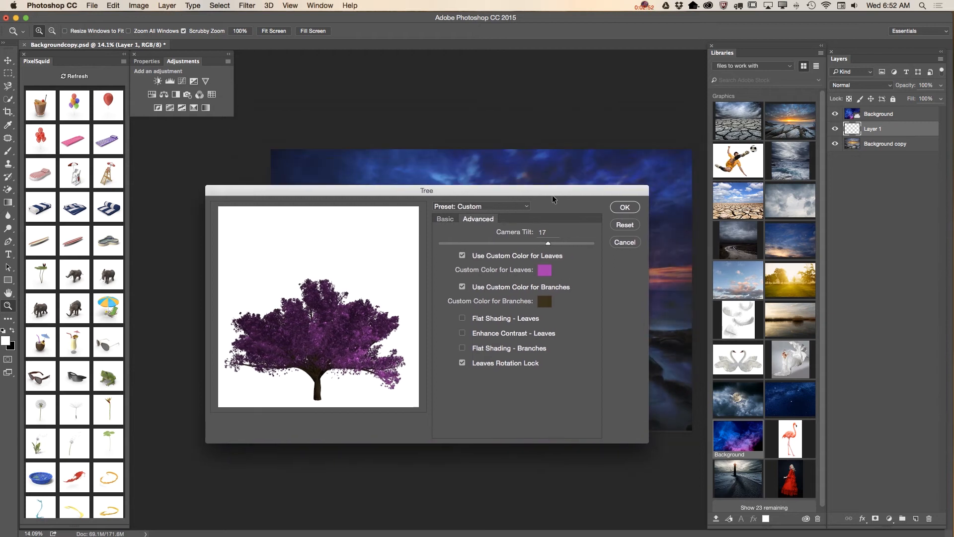
drag(426, 189, 267, 49)
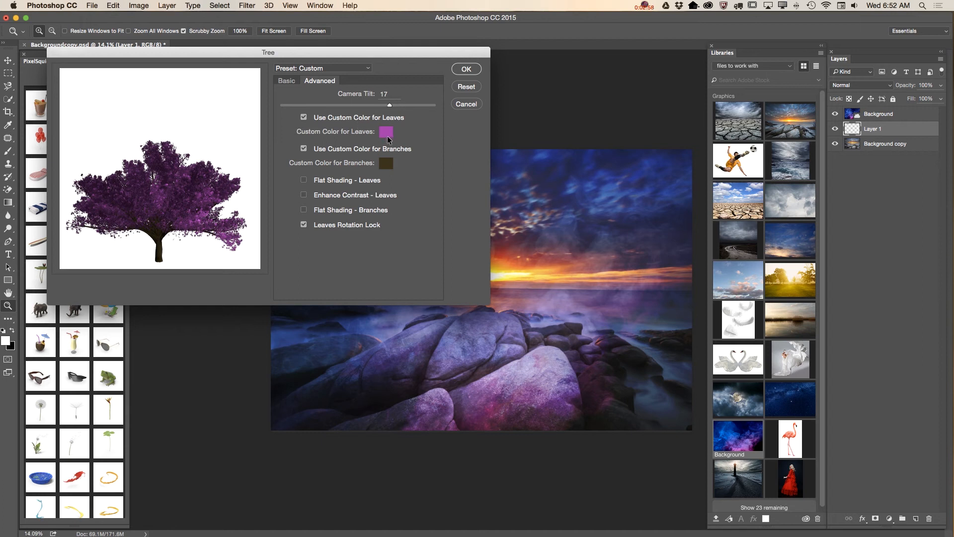
click(386, 131)
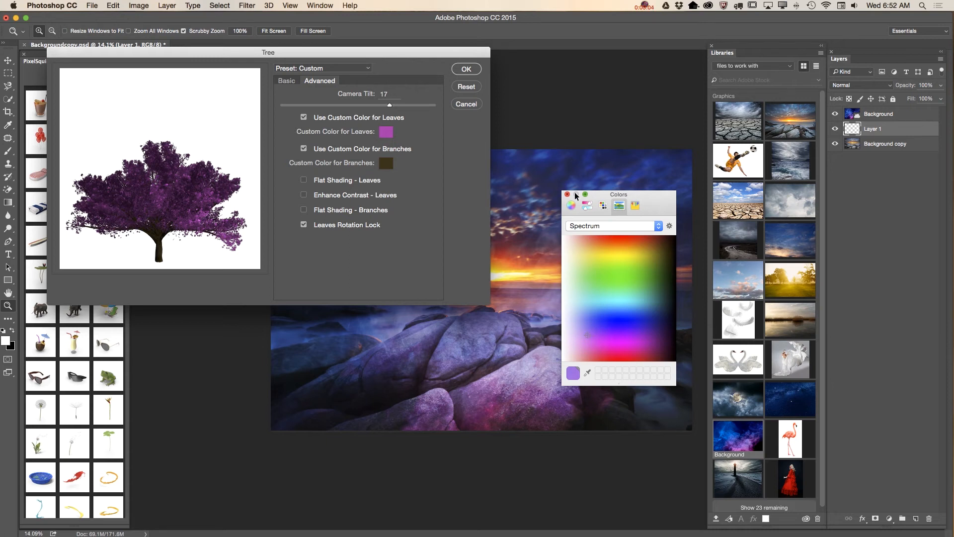
click(567, 195)
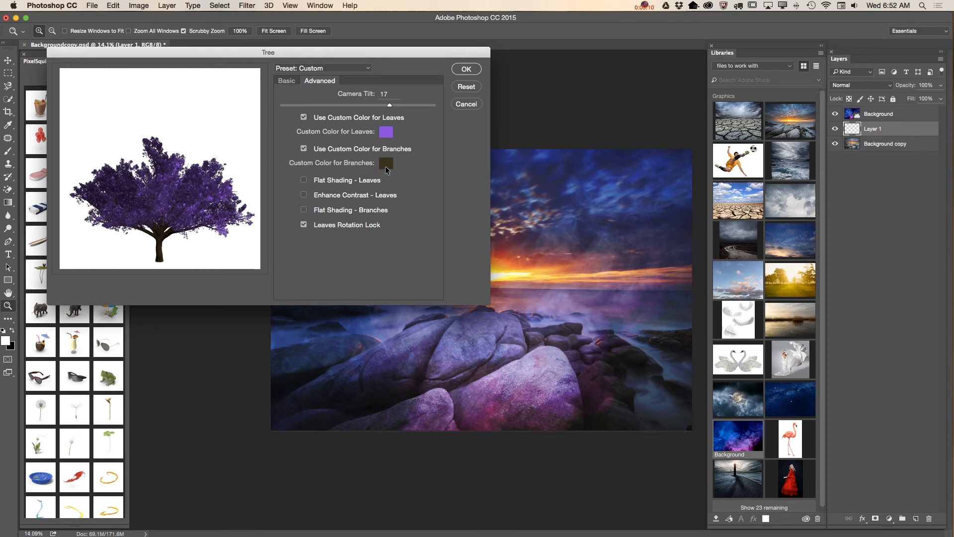
click(386, 162)
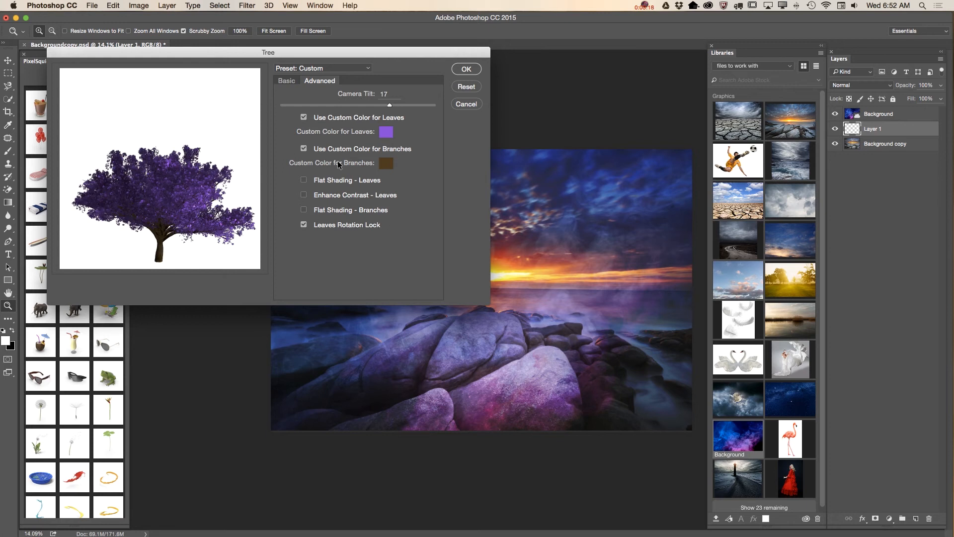
Step: Choose a more saturated violet for the leaves and render the tree onto Layer 1
click(385, 162)
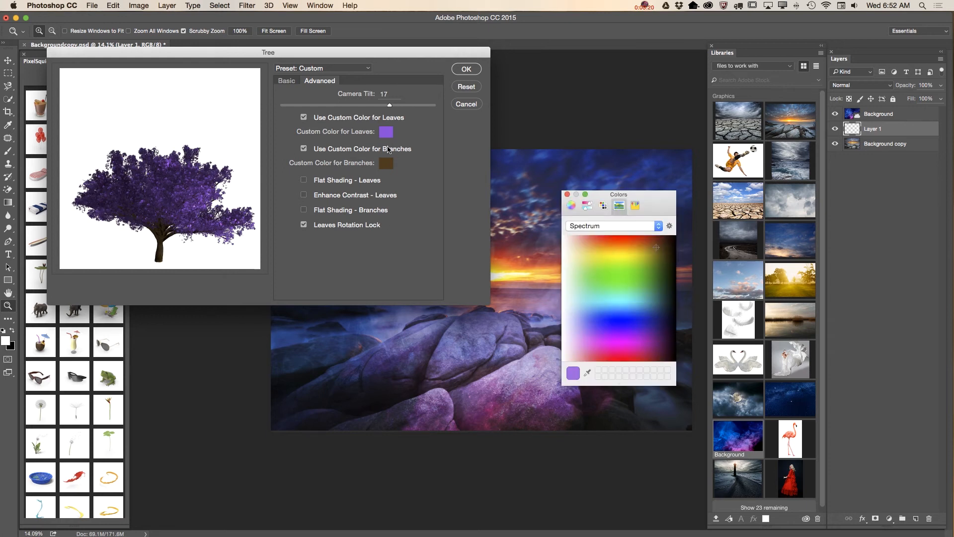
click(600, 319)
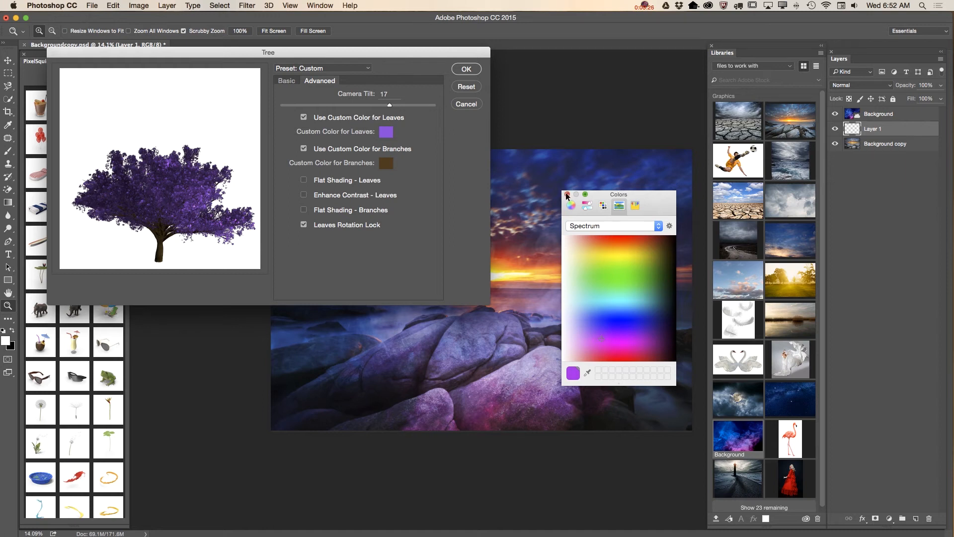
click(566, 194)
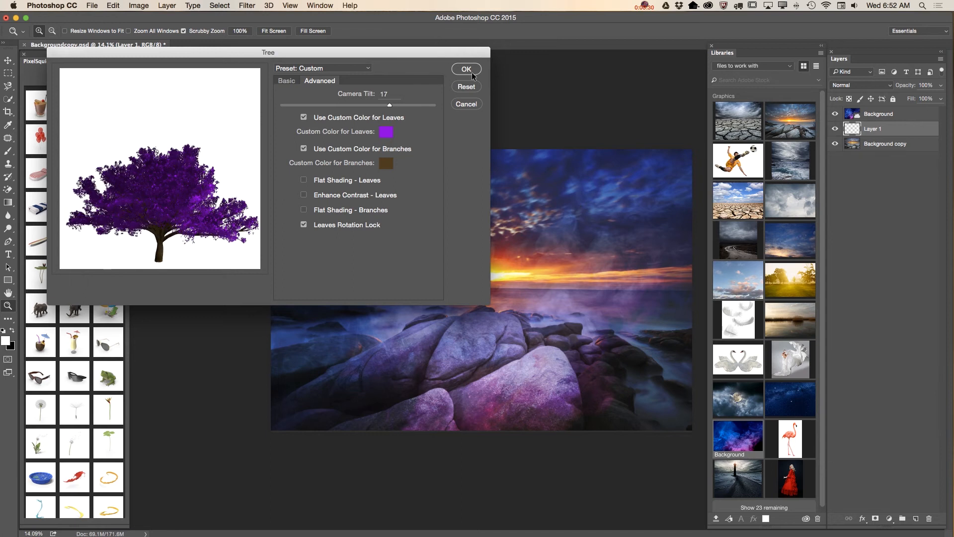
click(466, 68)
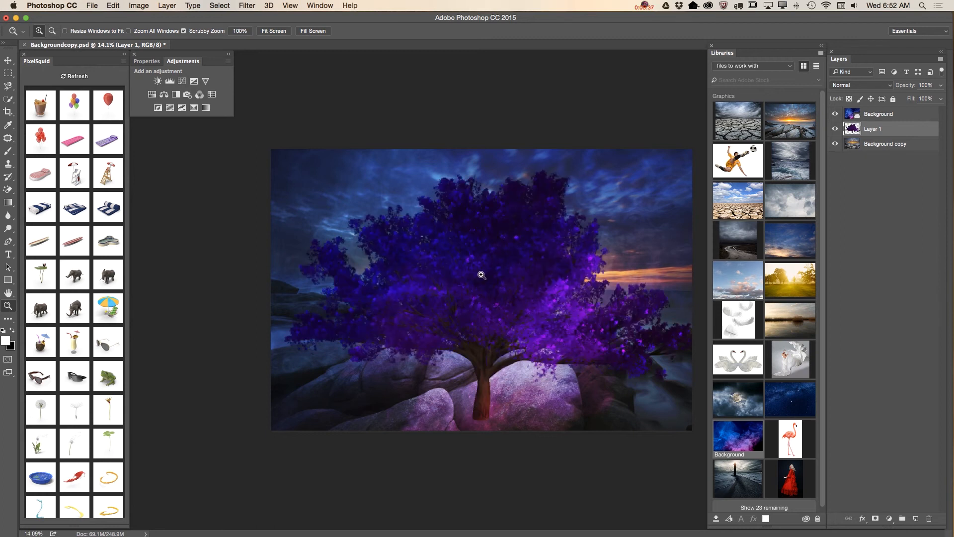
mouse_move(452, 284)
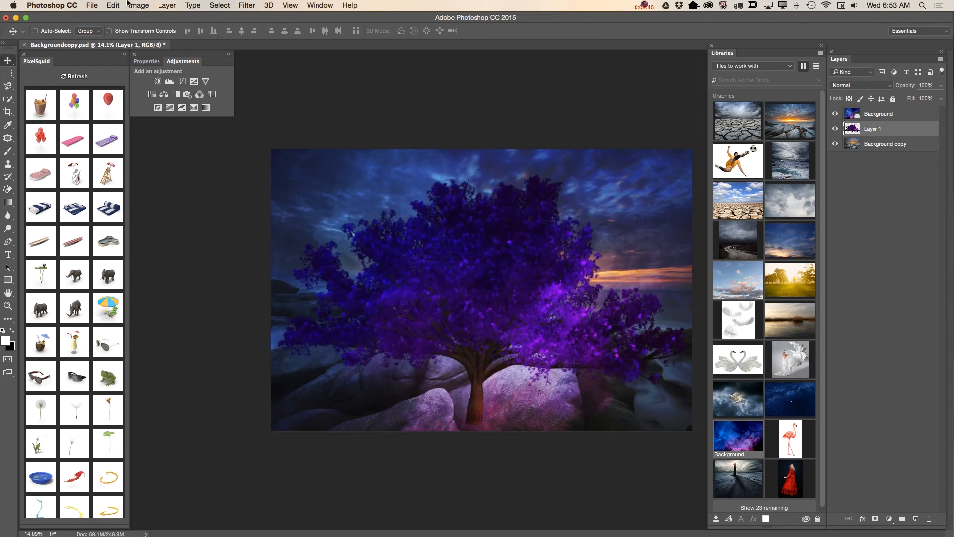
Step: Free Transform the tree to about two-thirds size with its trunk on the top rock, and commit
click(112, 6)
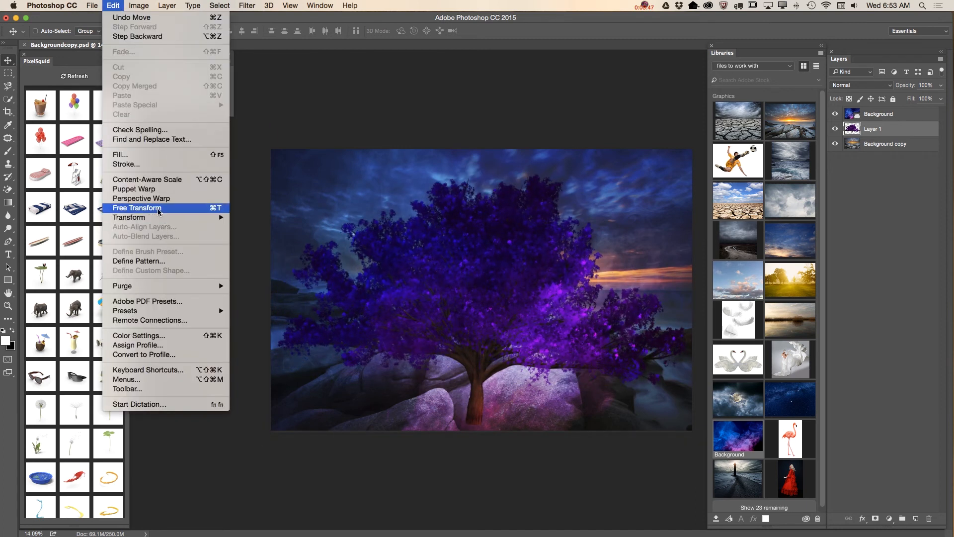
click(137, 208)
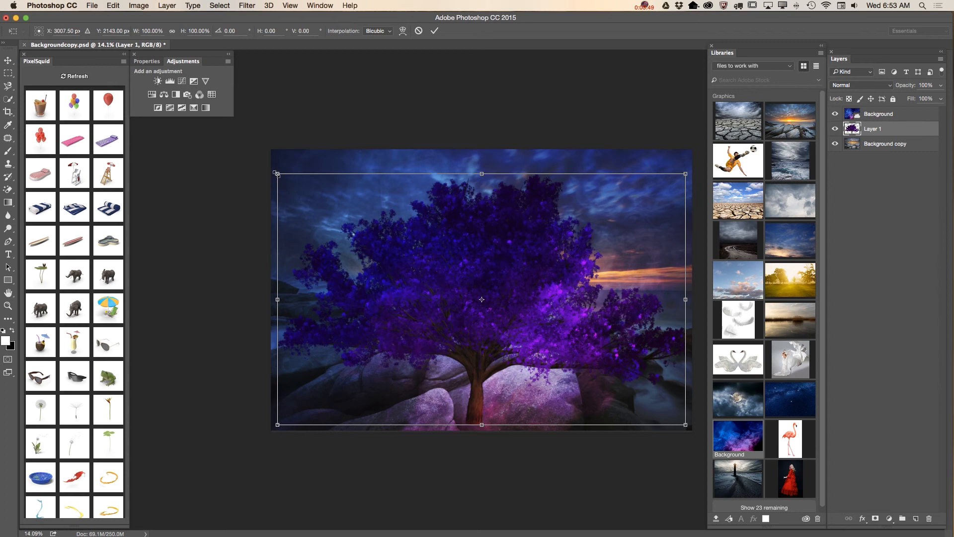
drag(277, 174, 408, 250)
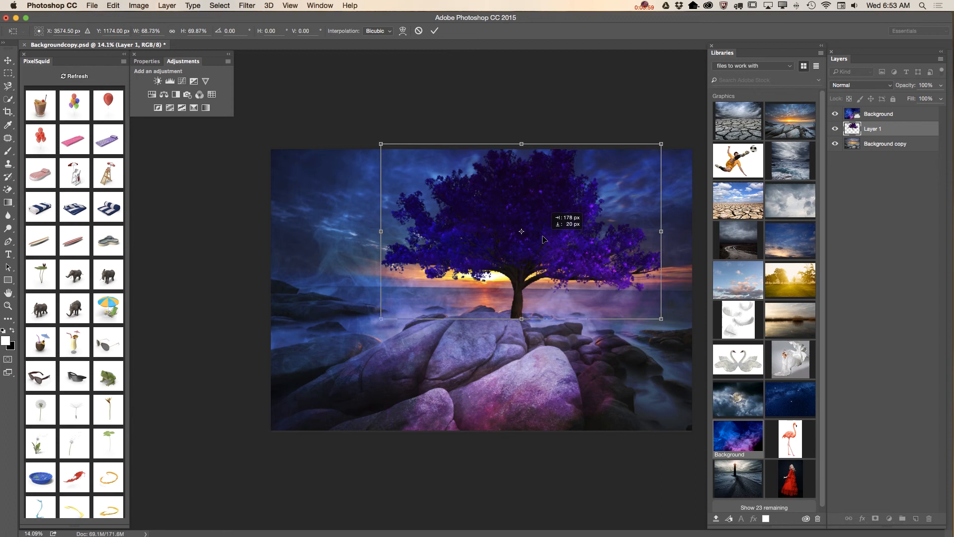
drag(542, 240, 519, 230)
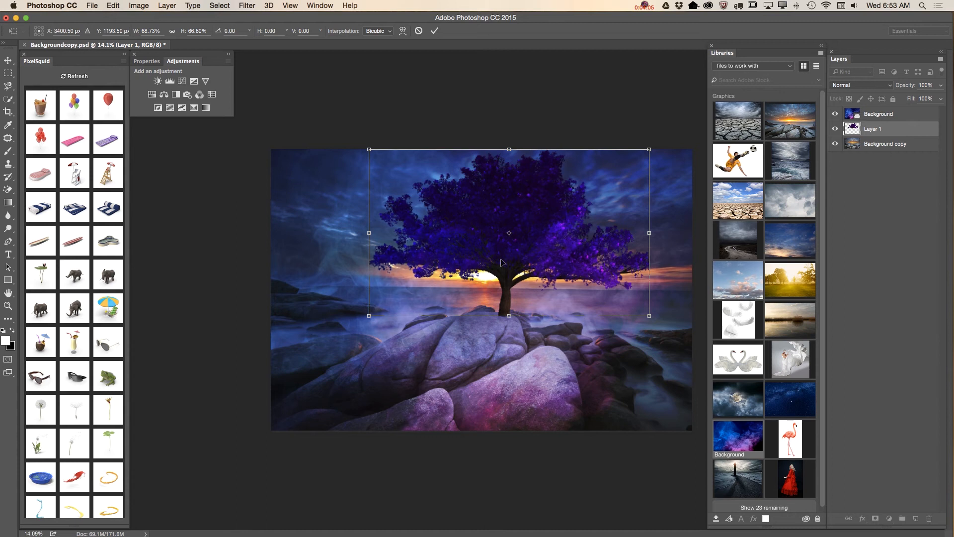
click(434, 30)
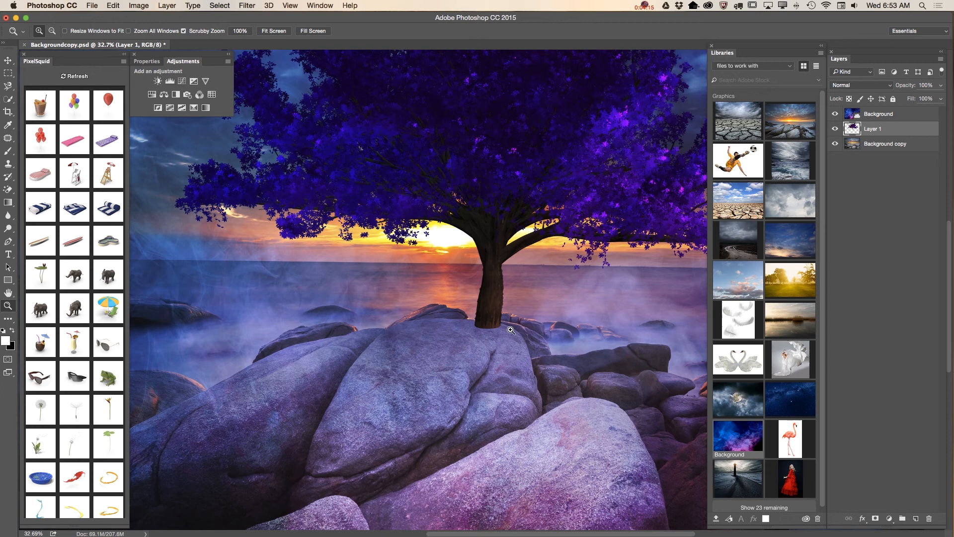
mouse_move(492, 335)
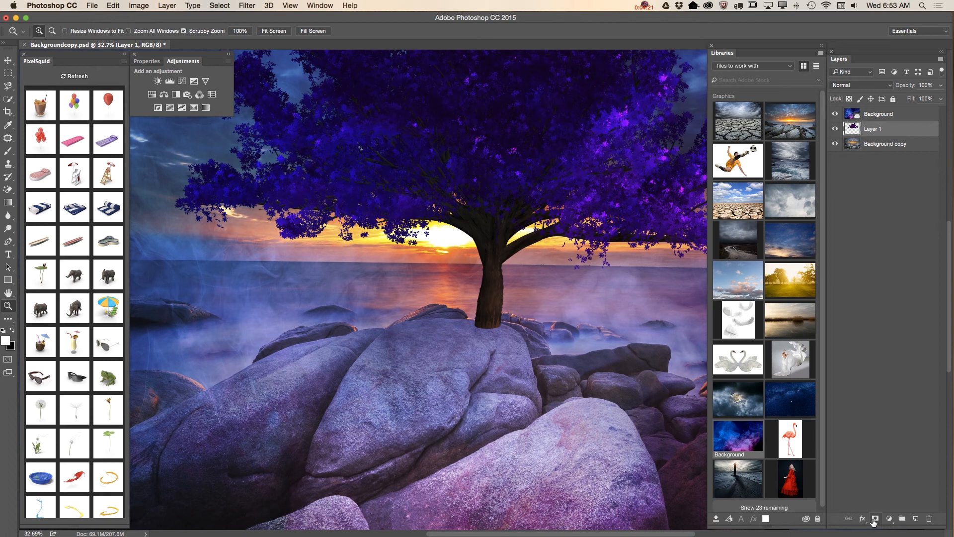
Step: Add a layer mask to the tree layer and ready a 14 px brush
click(874, 517)
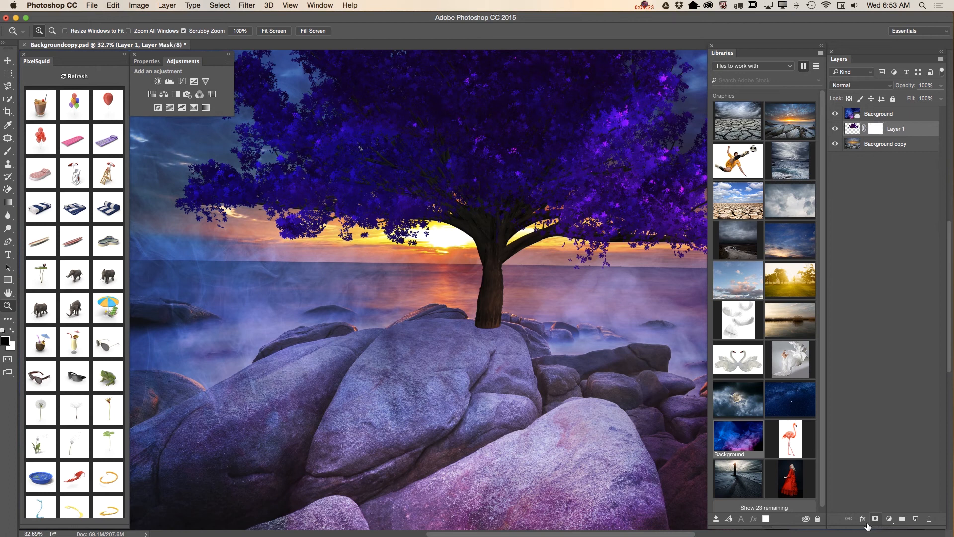
click(9, 151)
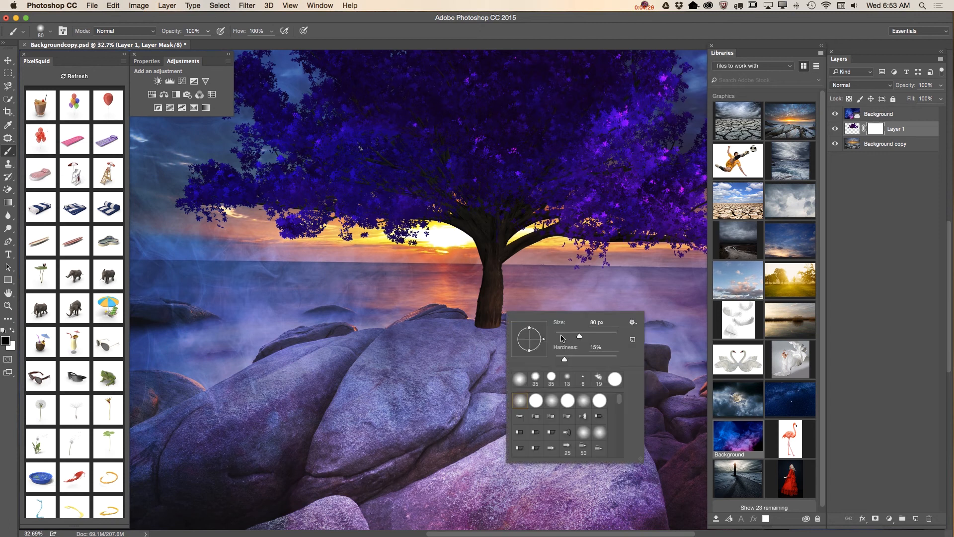
drag(579, 336, 558, 336)
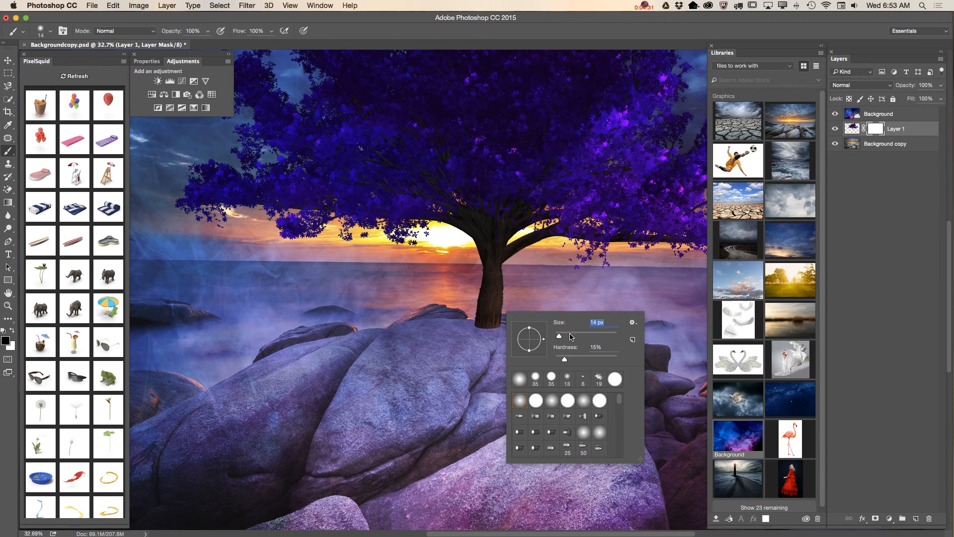
click(473, 324)
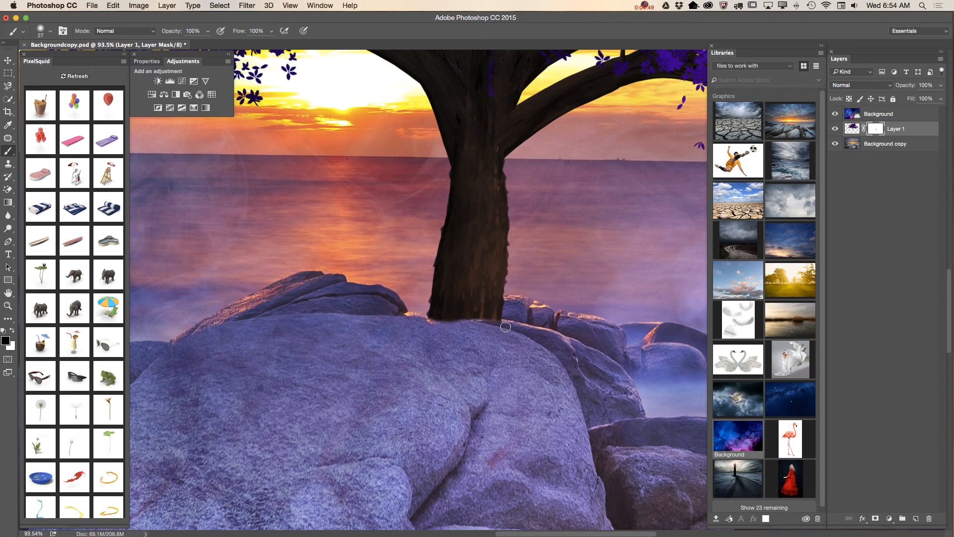
Step: Paint black on the mask along the rock edge to hide the trunk base
drag(505, 326, 426, 326)
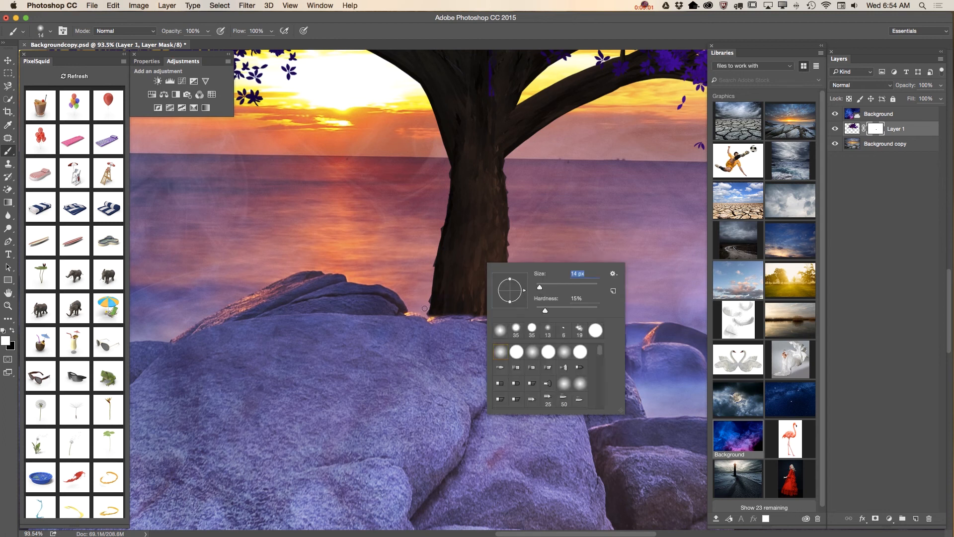
click(427, 316)
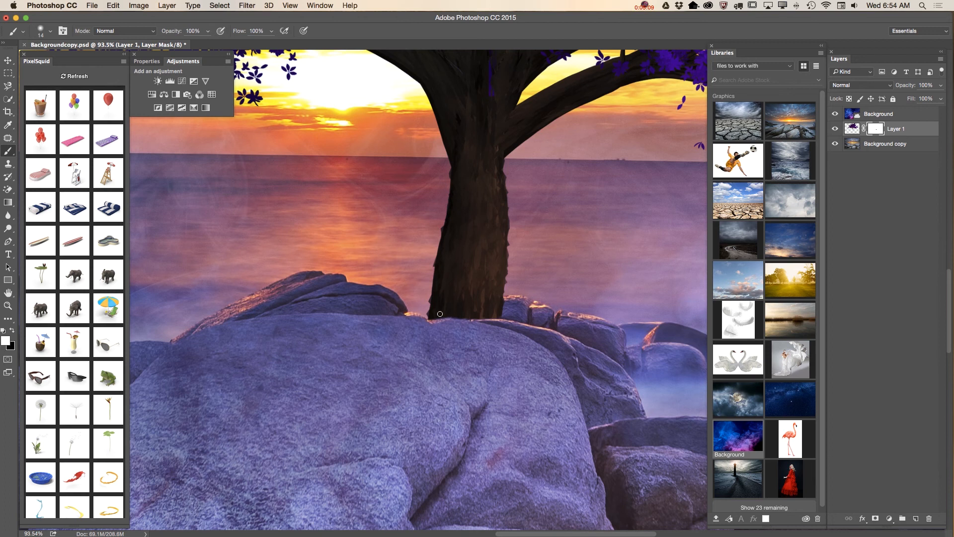
mouse_move(9, 308)
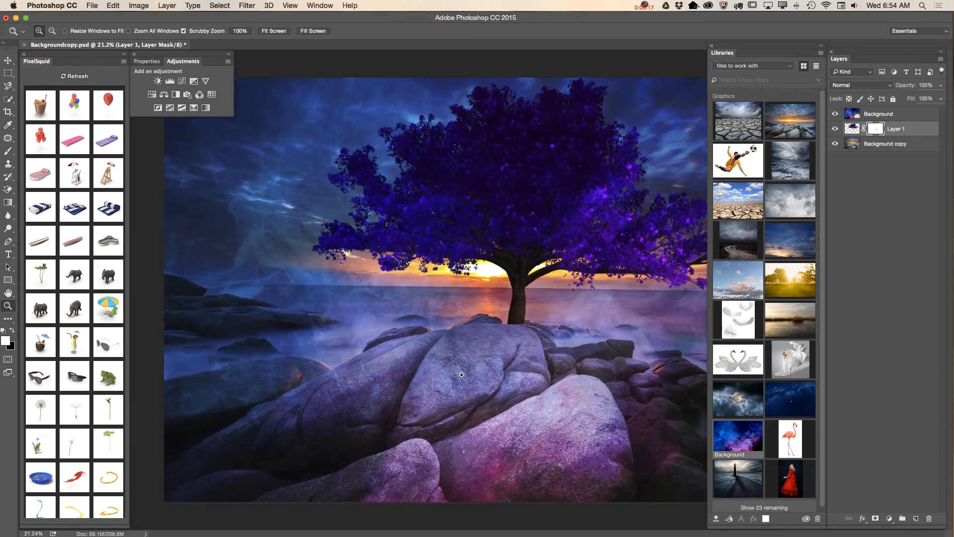
mouse_move(537, 258)
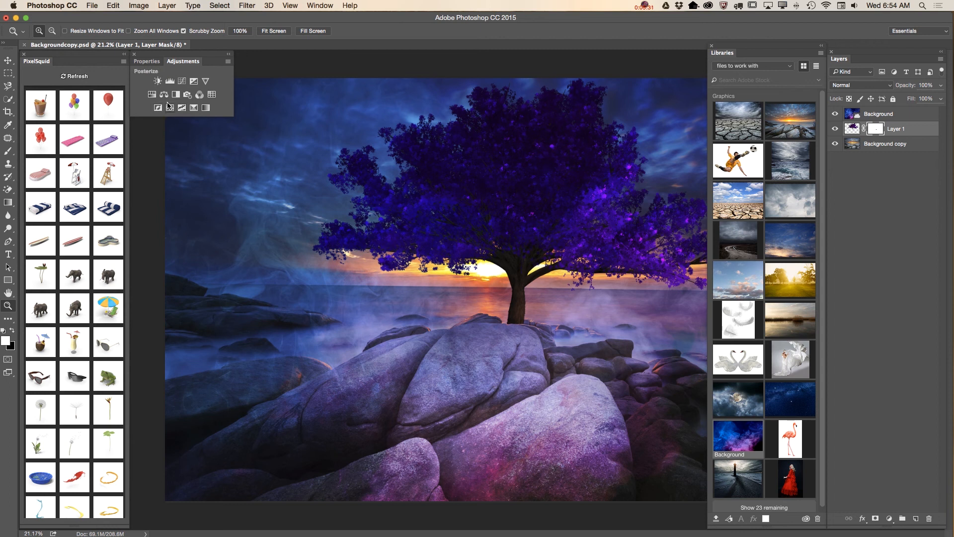
mouse_move(170, 106)
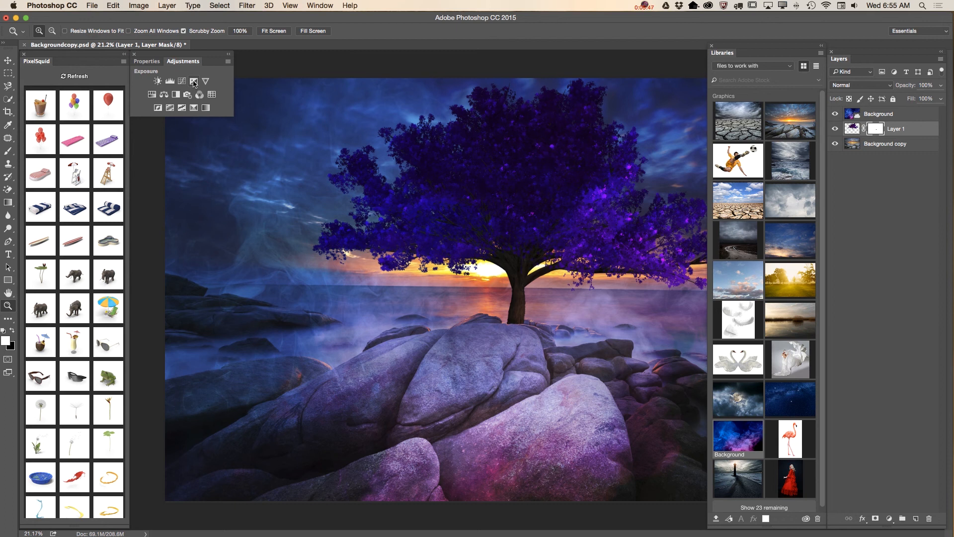
Step: Add an Exposure adjustment layer with exposure +1.01 and gamma correction 1.34
click(194, 80)
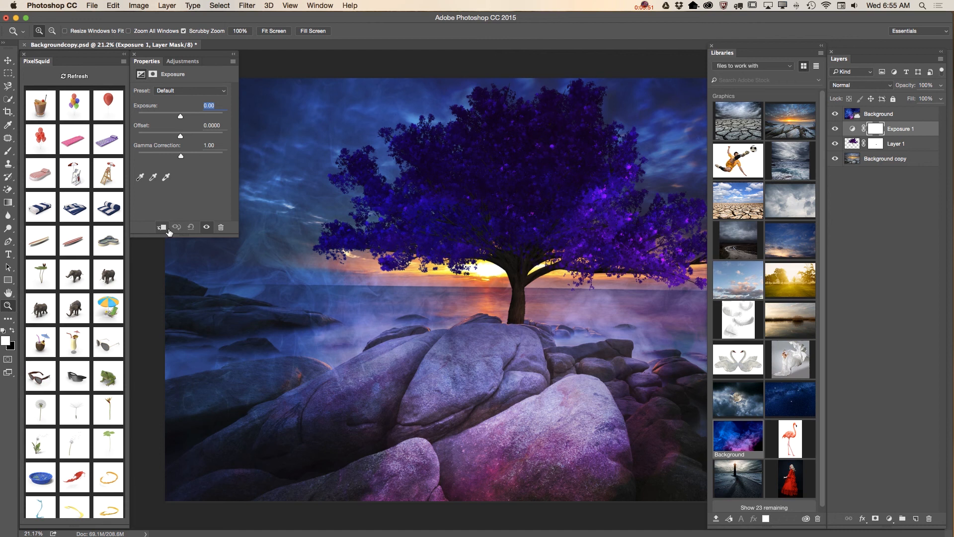
drag(181, 117, 179, 116)
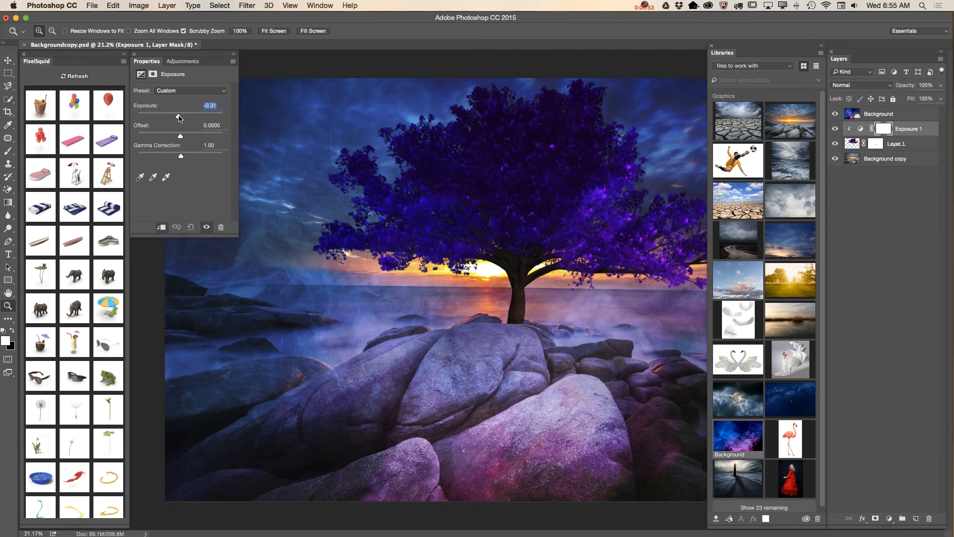
drag(178, 115, 187, 115)
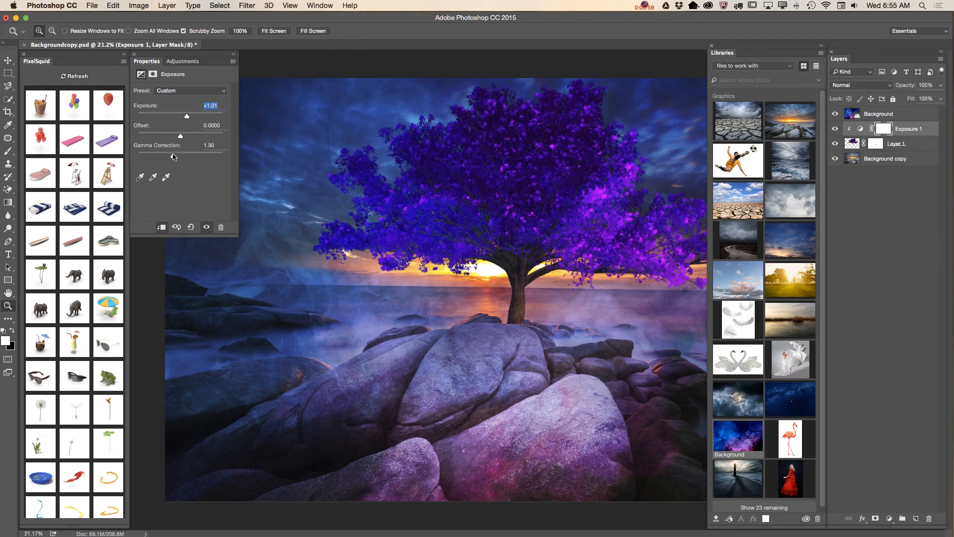
drag(169, 156, 172, 156)
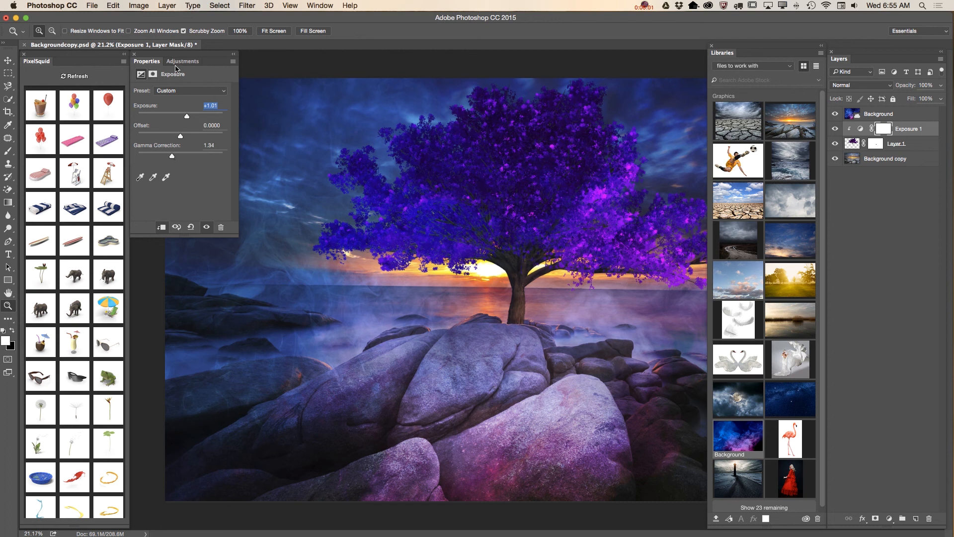
click(183, 60)
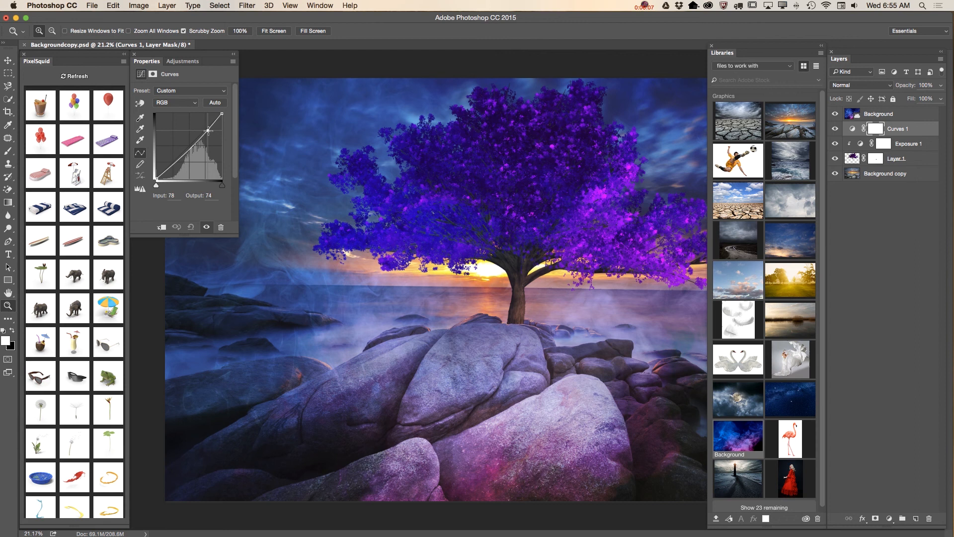
Step: Shape the Curves adjustment into a gentle S: highlights raised, shadows pulled down
drag(207, 130, 207, 131)
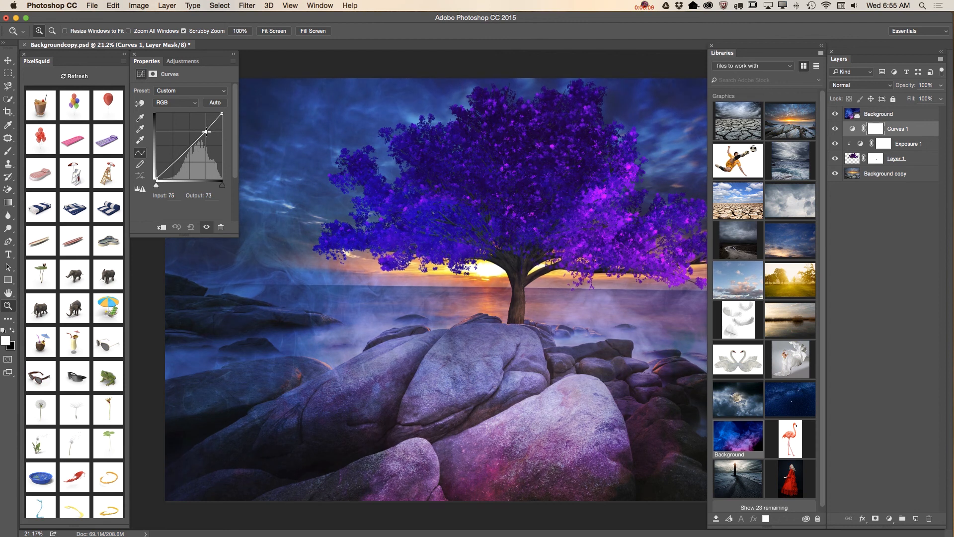
drag(205, 132, 201, 137)
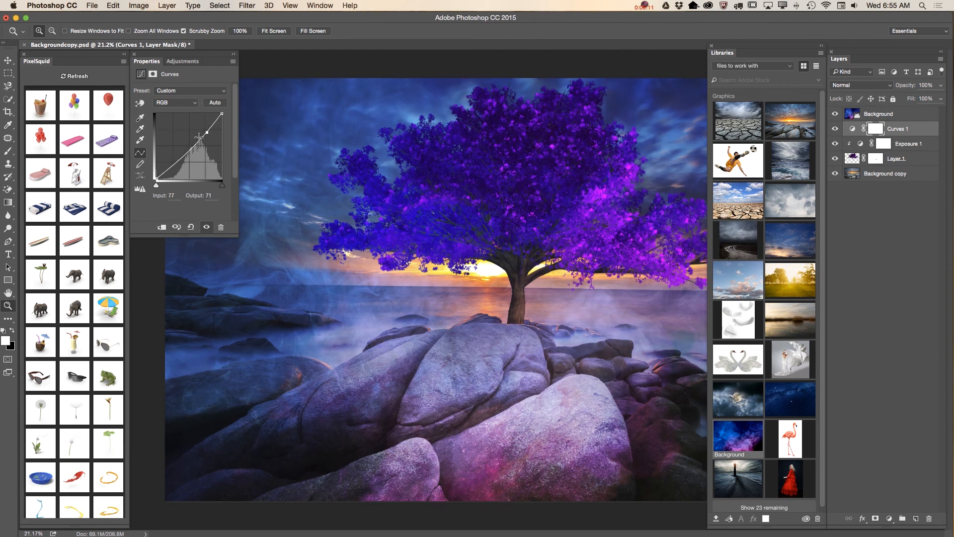
drag(198, 134, 166, 167)
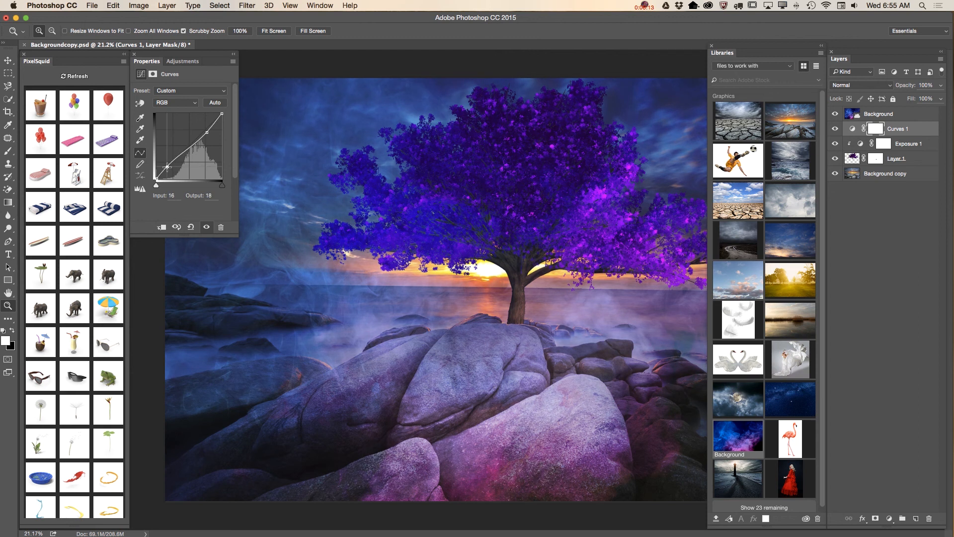
drag(167, 167, 172, 170)
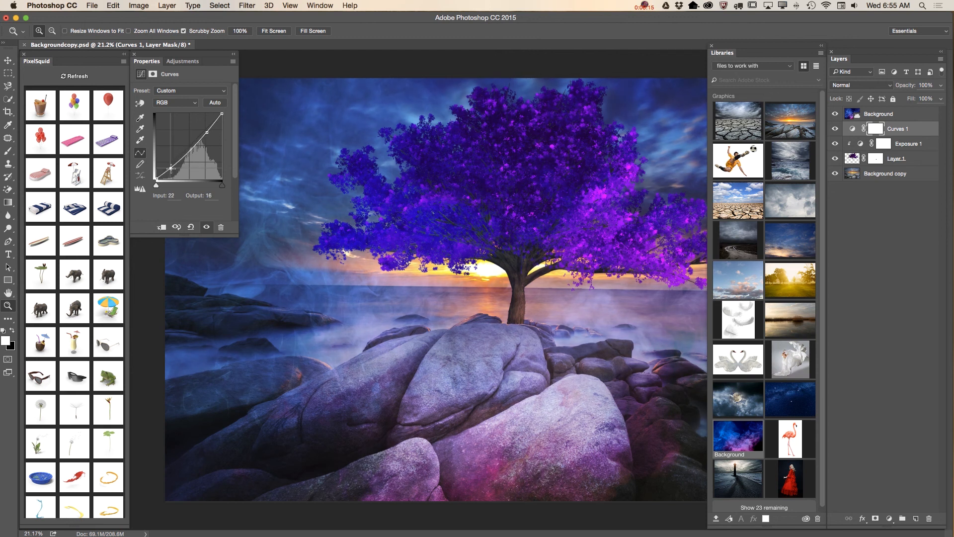
drag(173, 167, 173, 169)
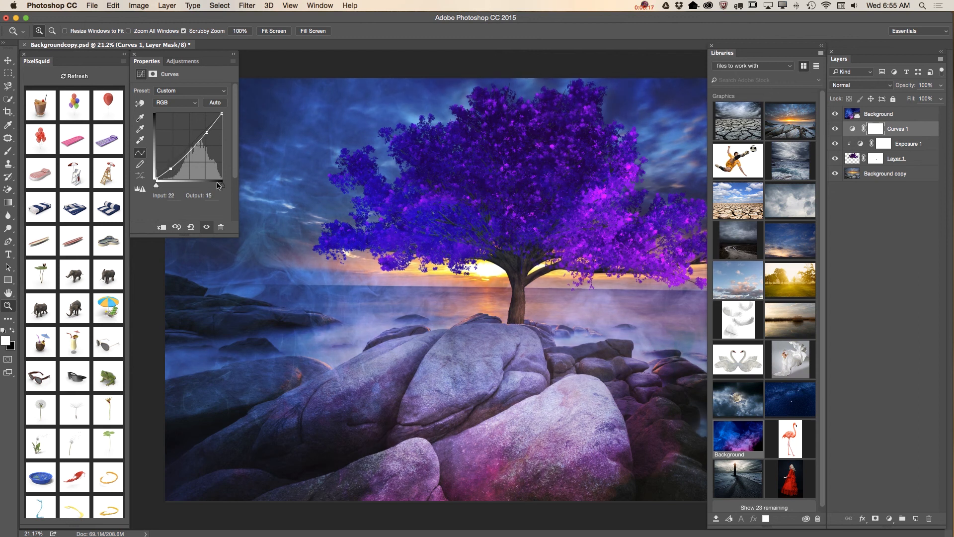
click(183, 60)
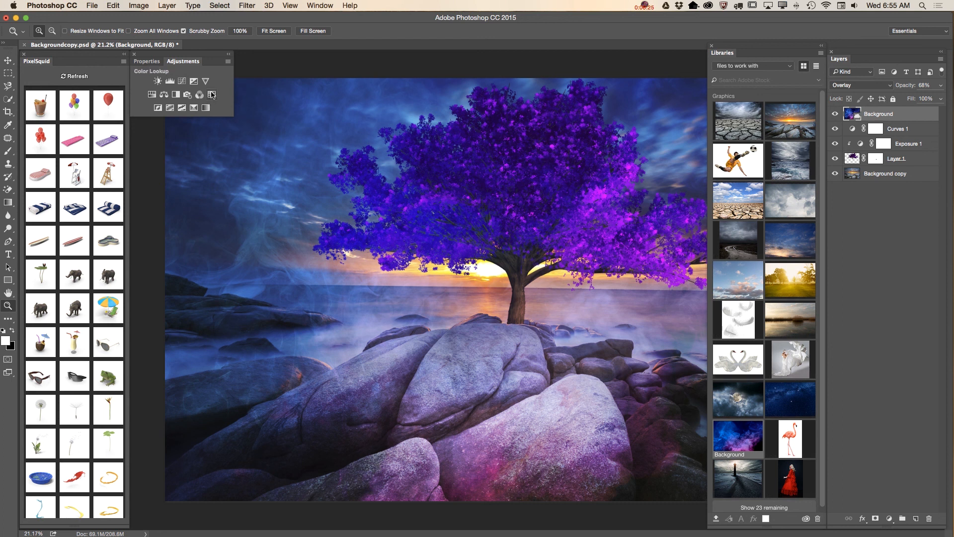
Step: Add a Color Lookup layer with the FallColors.look 3D LUT faded to 25% opacity
click(211, 95)
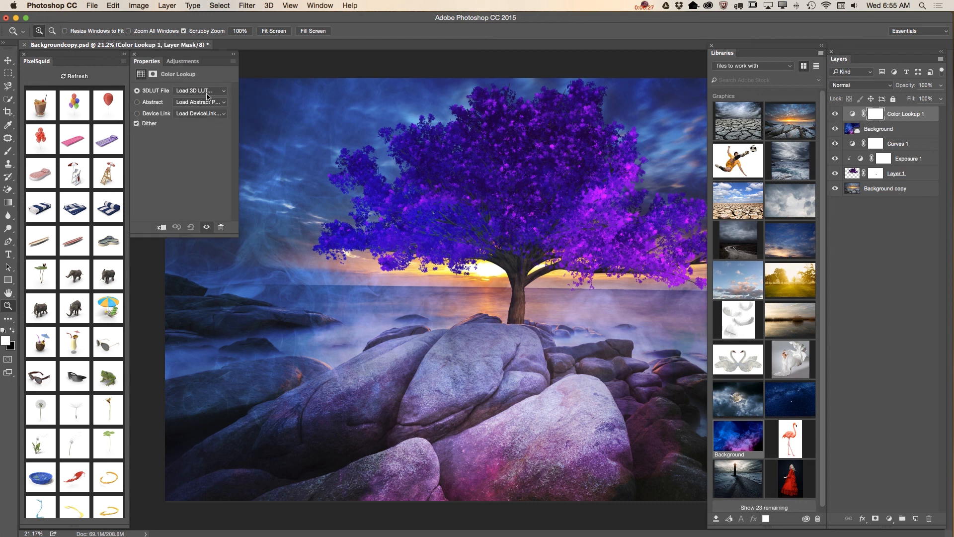
click(200, 90)
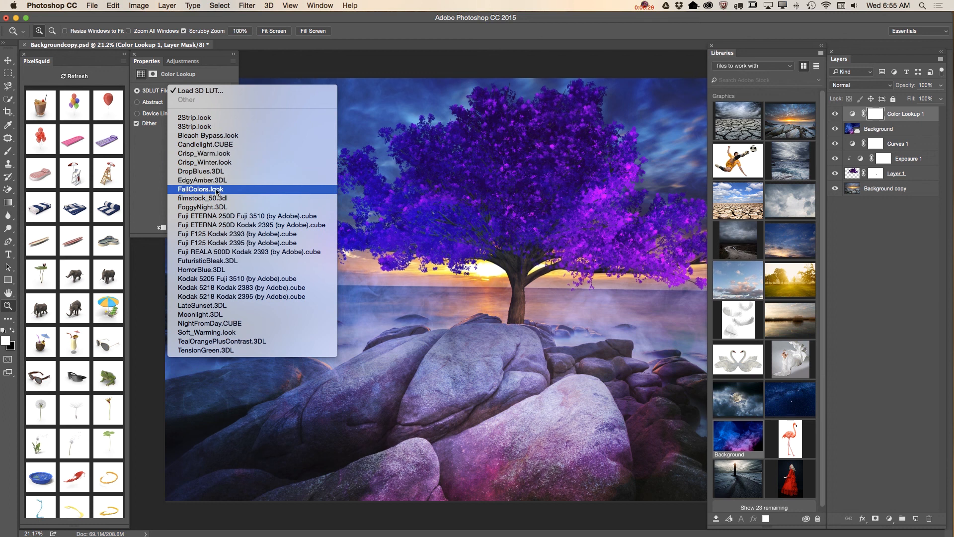
click(202, 189)
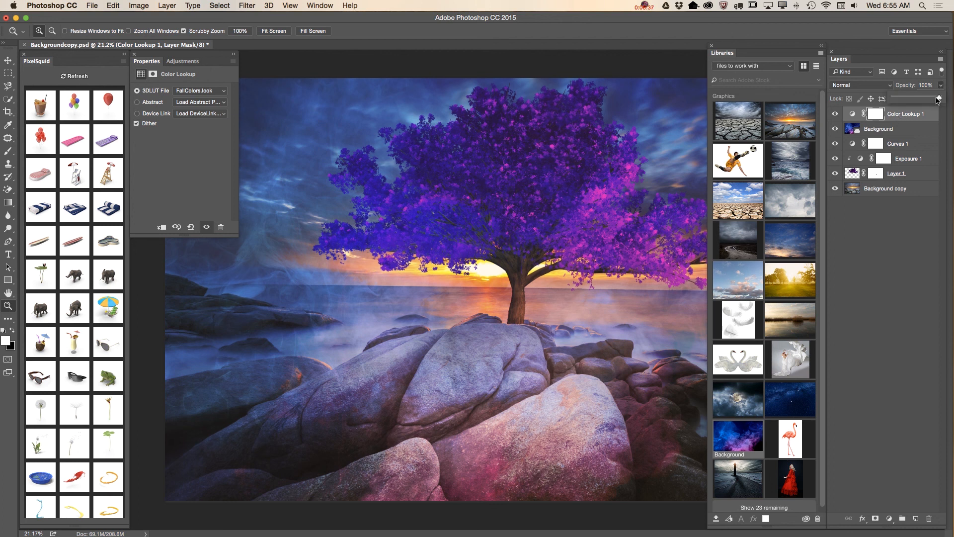
drag(937, 98, 895, 99)
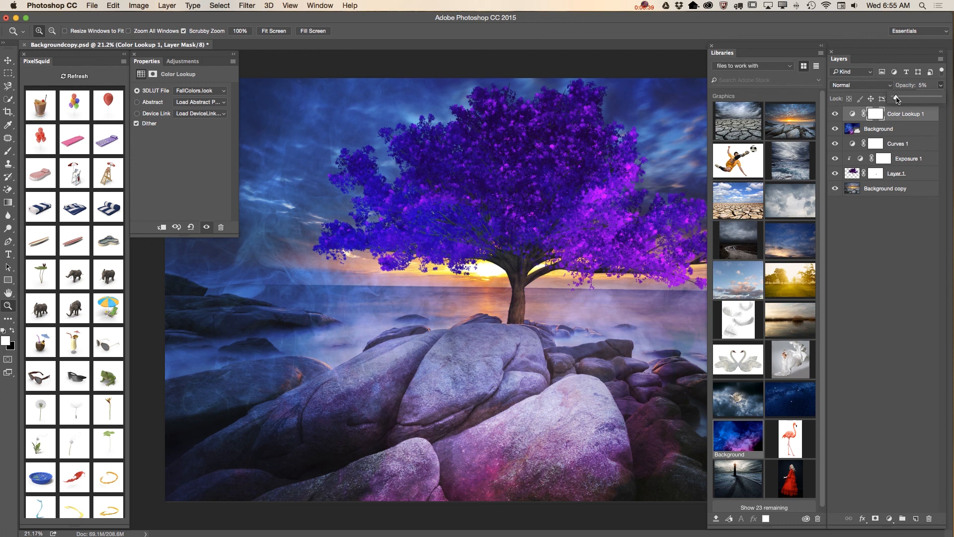
drag(891, 97, 906, 97)
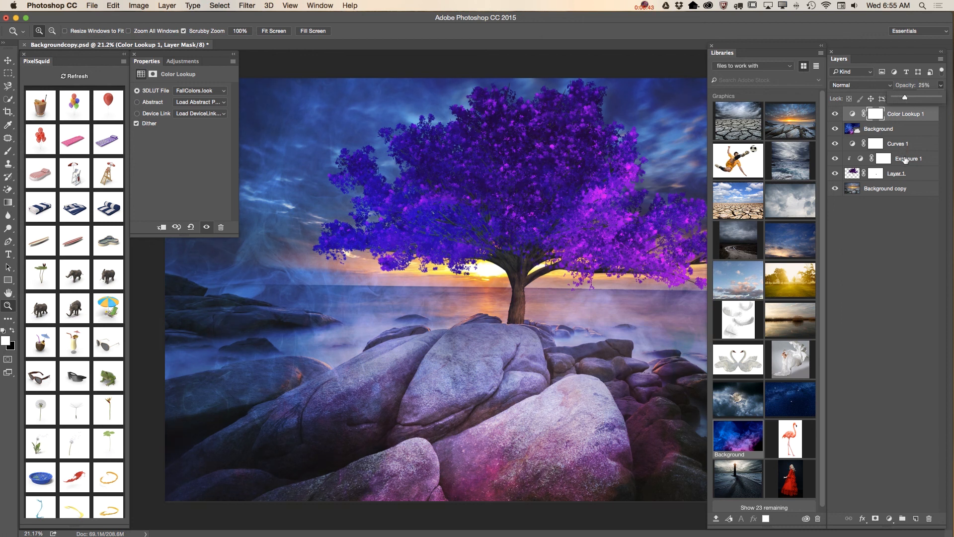
mouse_move(906, 154)
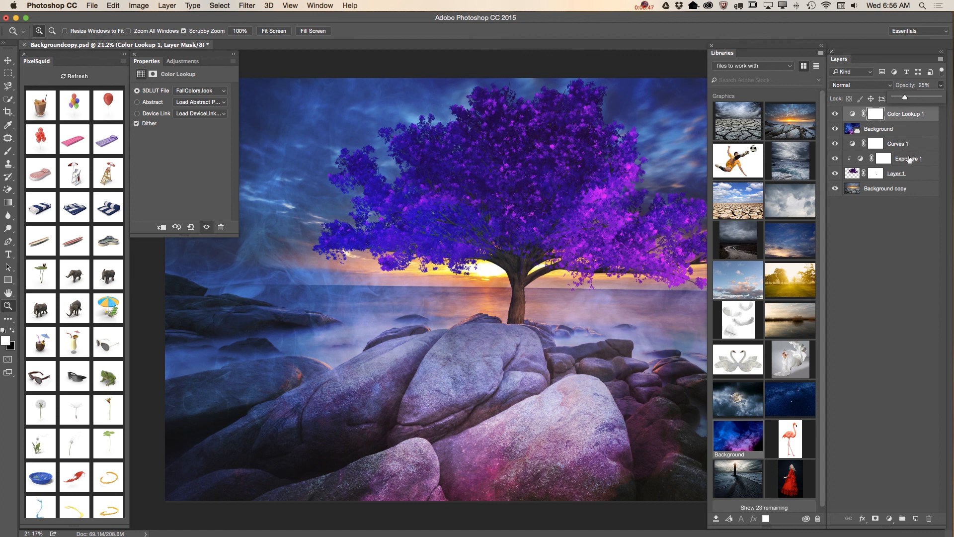
Step: Lower the Exposure 1 layer to about 78% opacity and Curves 1 to about 40%
click(907, 158)
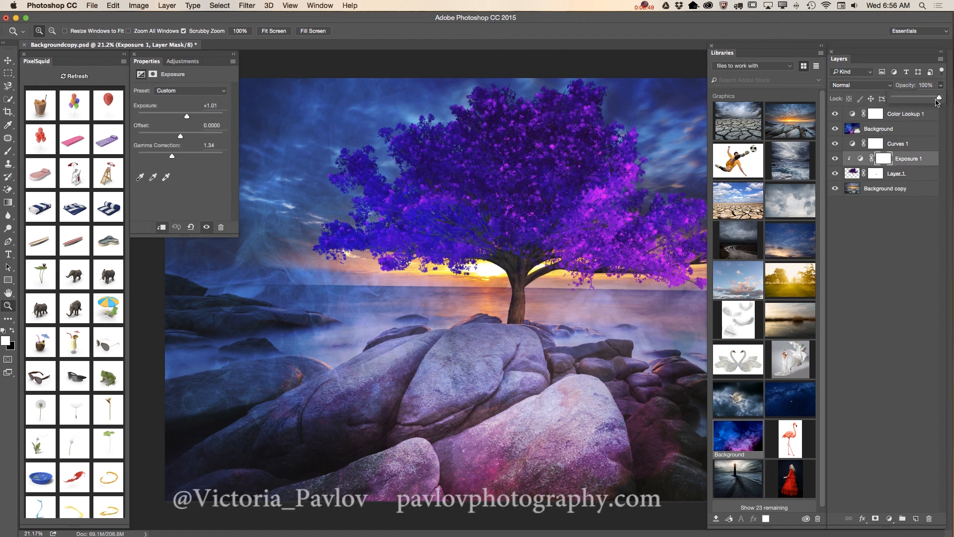
drag(937, 98, 920, 99)
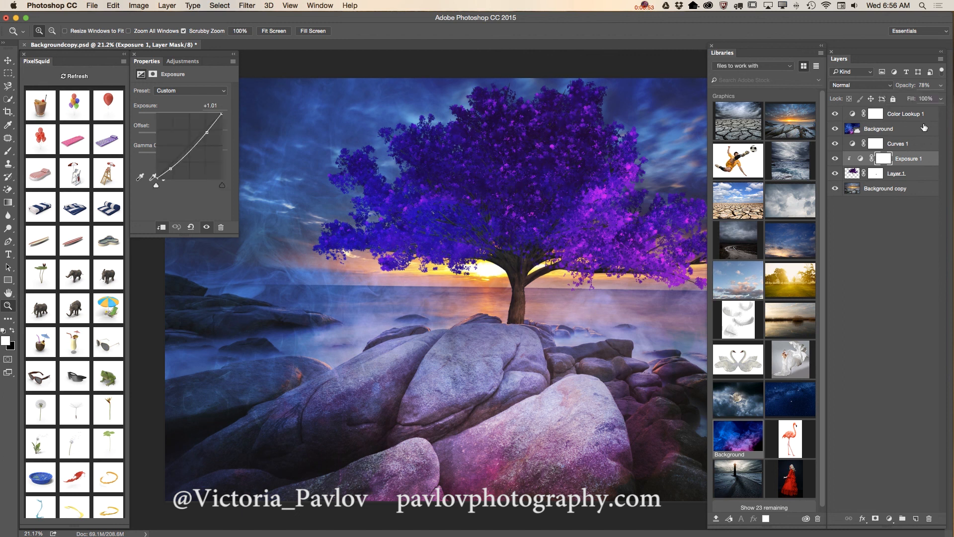
click(897, 143)
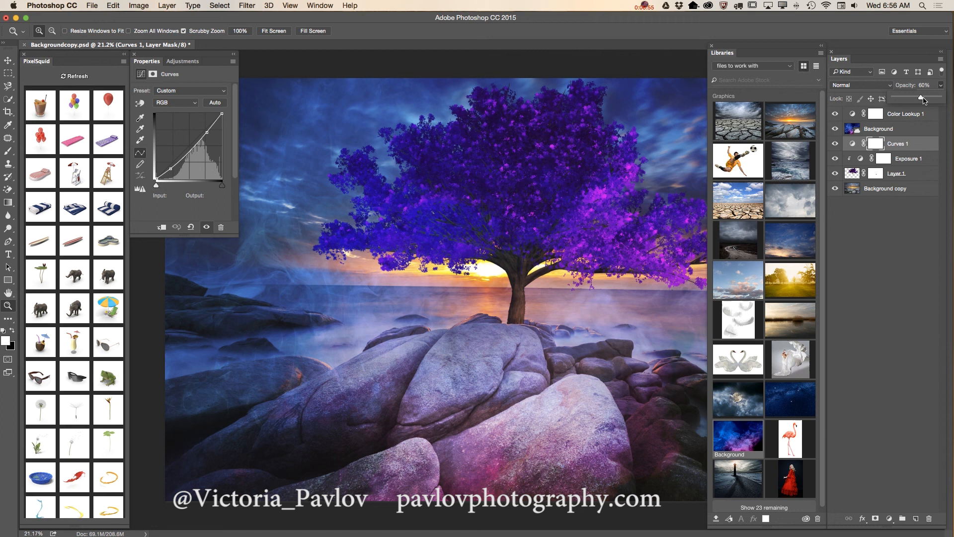
drag(920, 98, 911, 98)
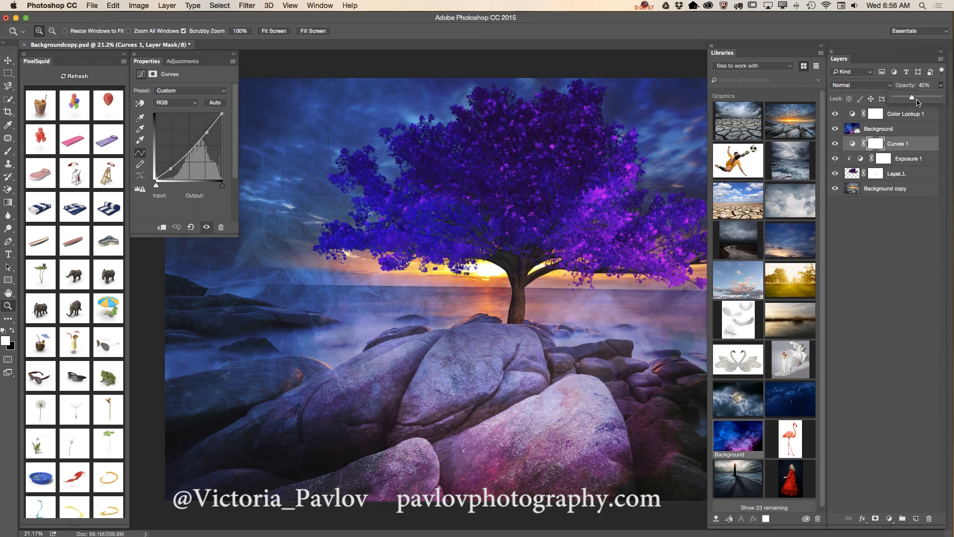
drag(916, 98, 906, 98)
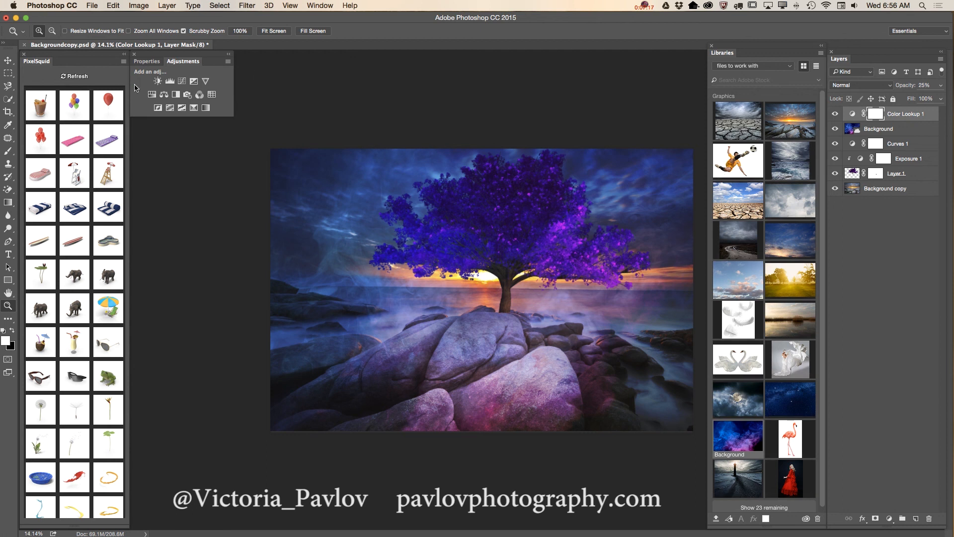
Step: Add a Brightness/Contrast layer with brightness 26 and contrast -16
click(158, 81)
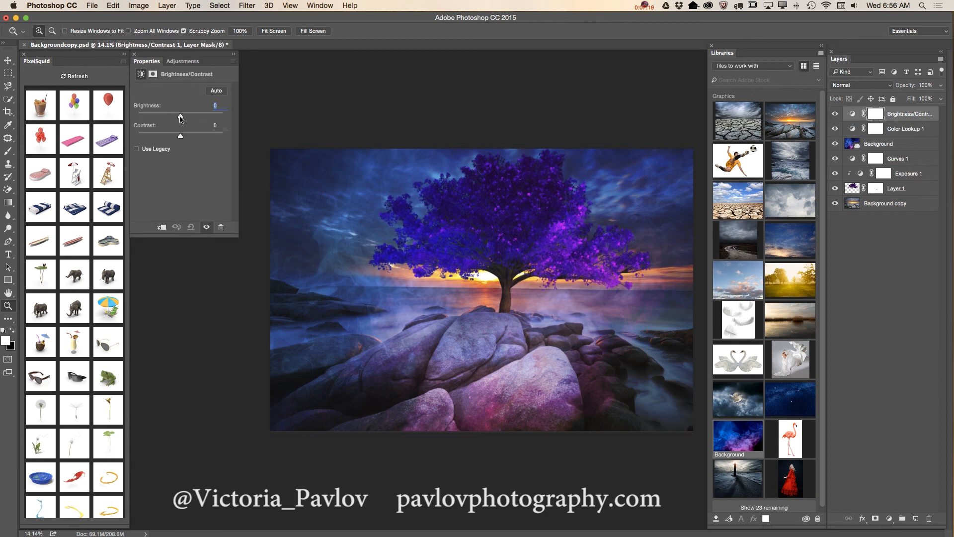
drag(181, 115, 192, 115)
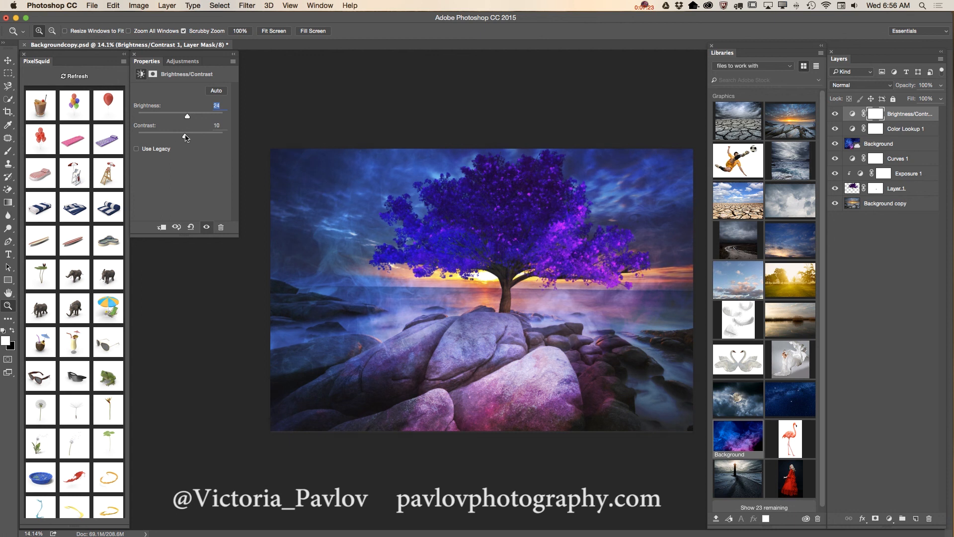
drag(204, 132, 164, 133)
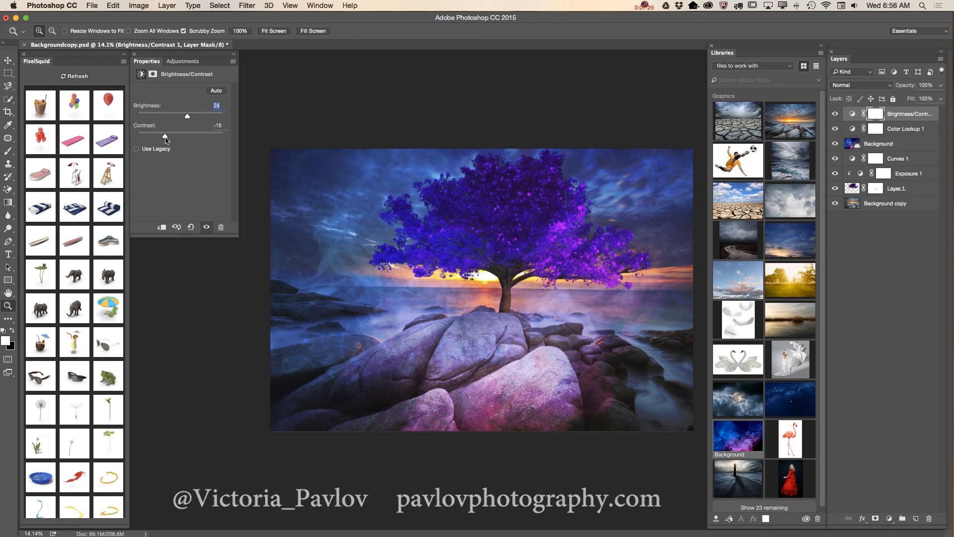
drag(187, 116, 192, 116)
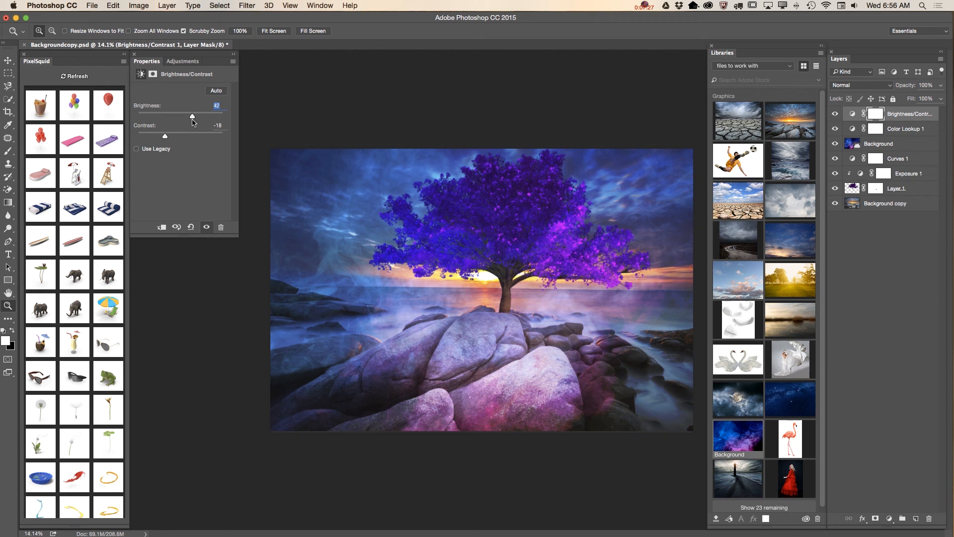
drag(192, 116, 173, 116)
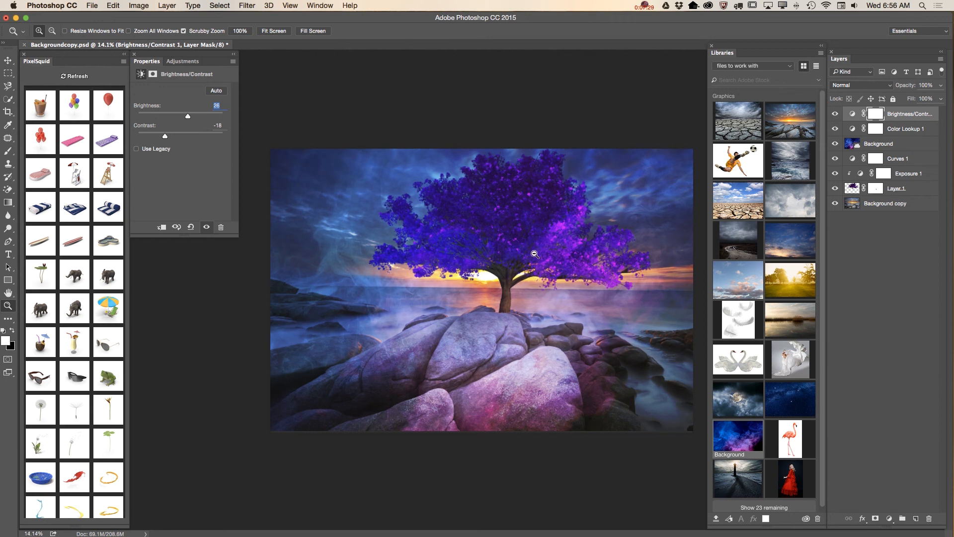